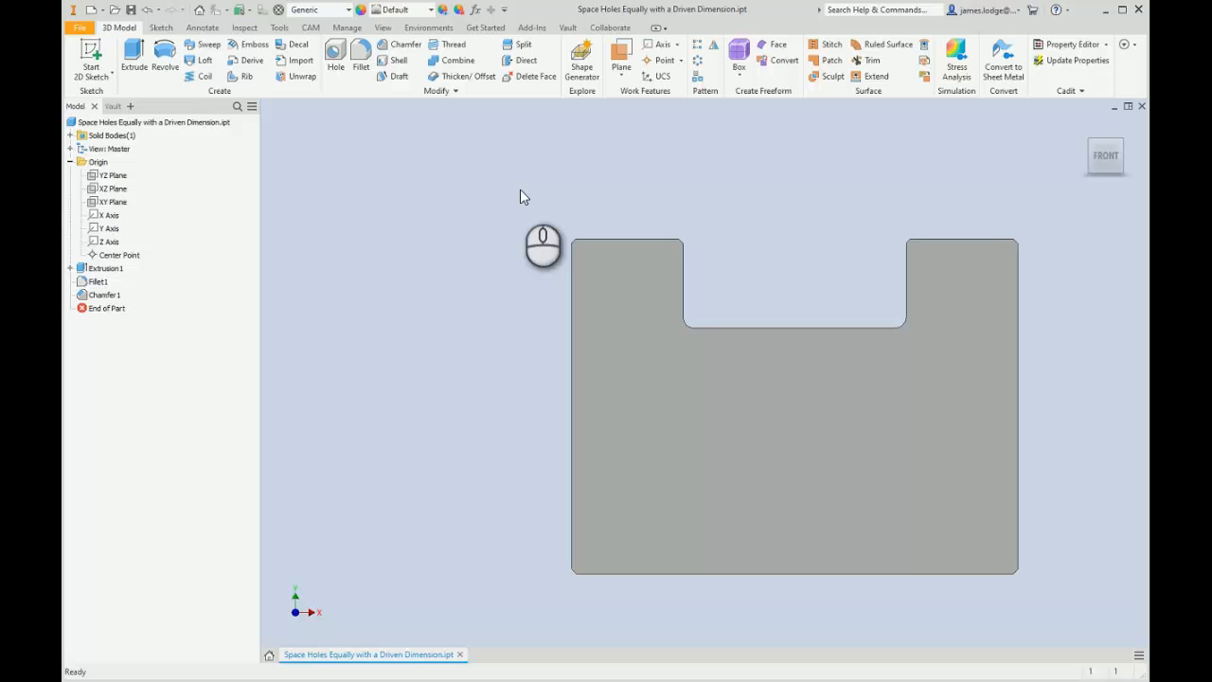
mouse_move(439, 181)
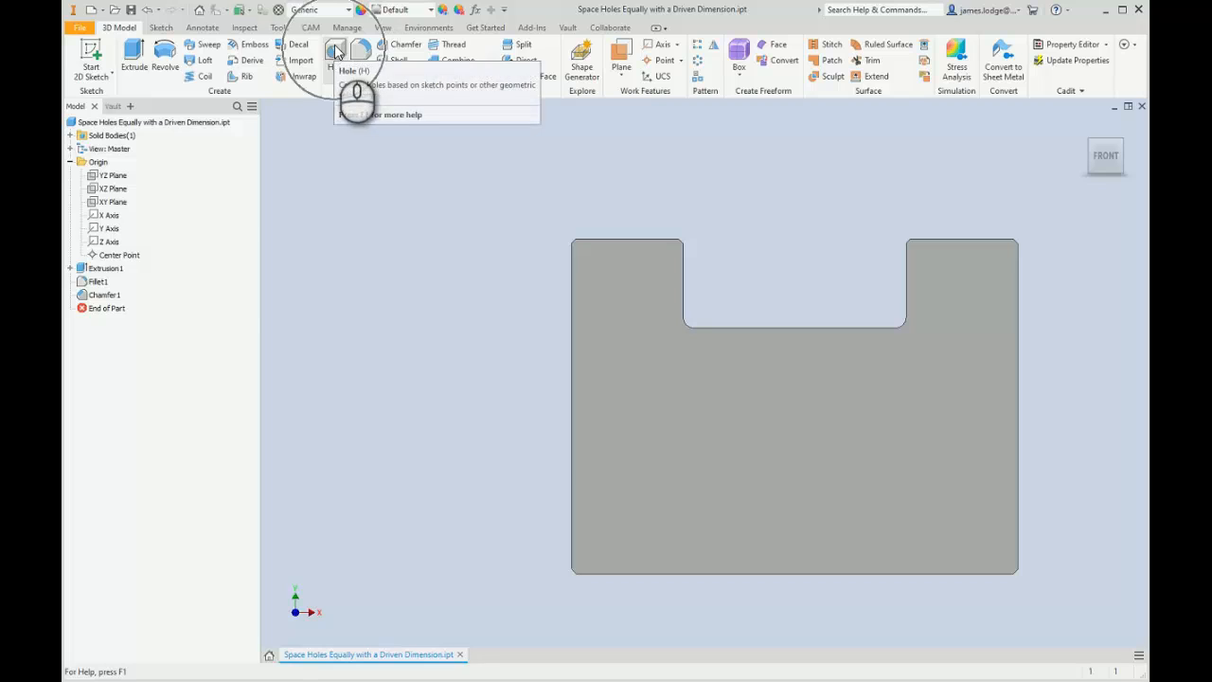
- Start a Hole feature on the plate's front face, opening a sketch with one centre point
left_click(335, 52)
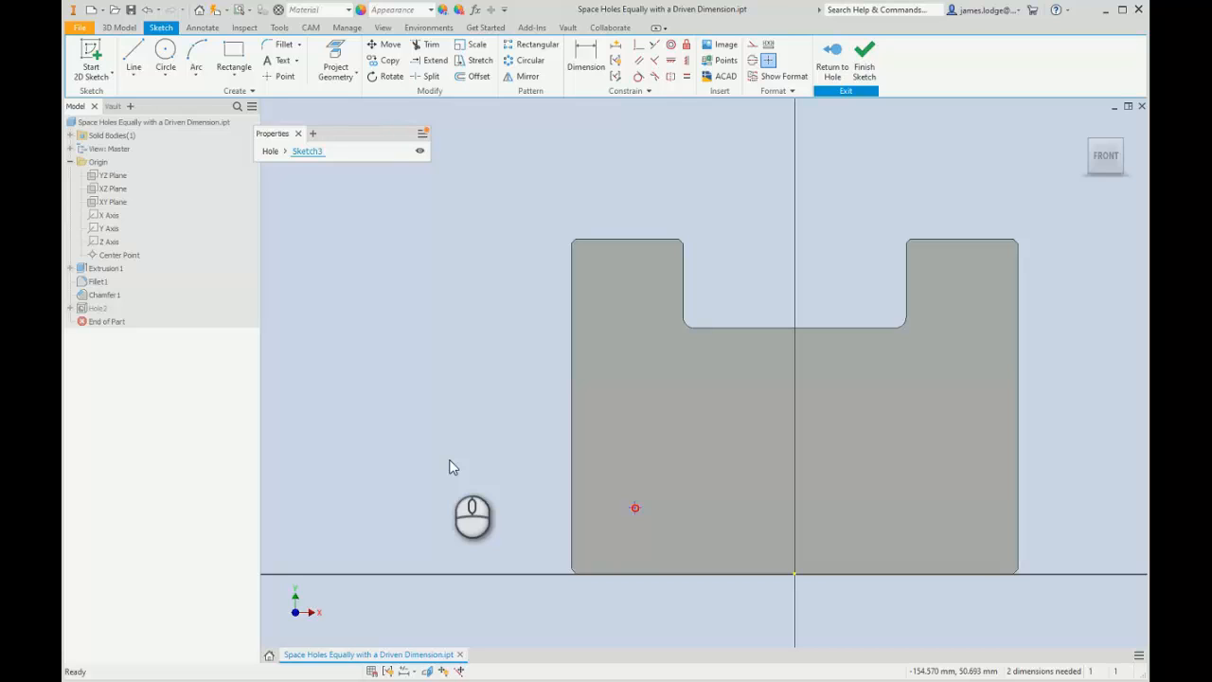
mouse_move(437, 422)
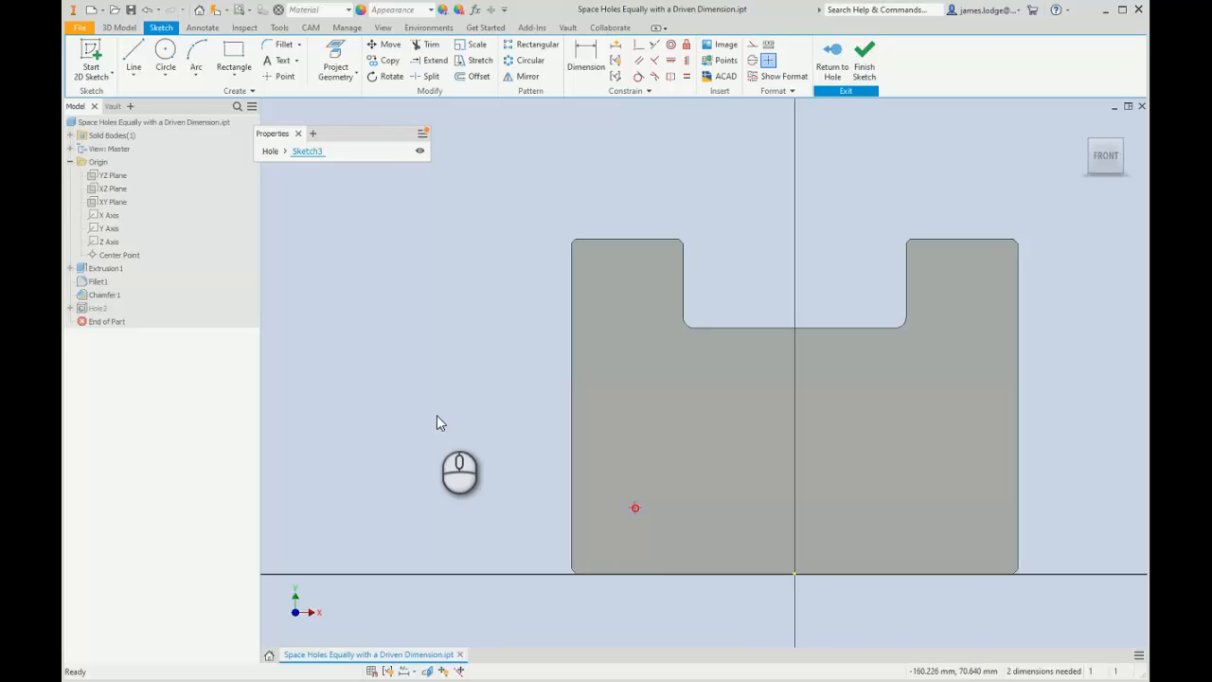
mouse_move(490, 319)
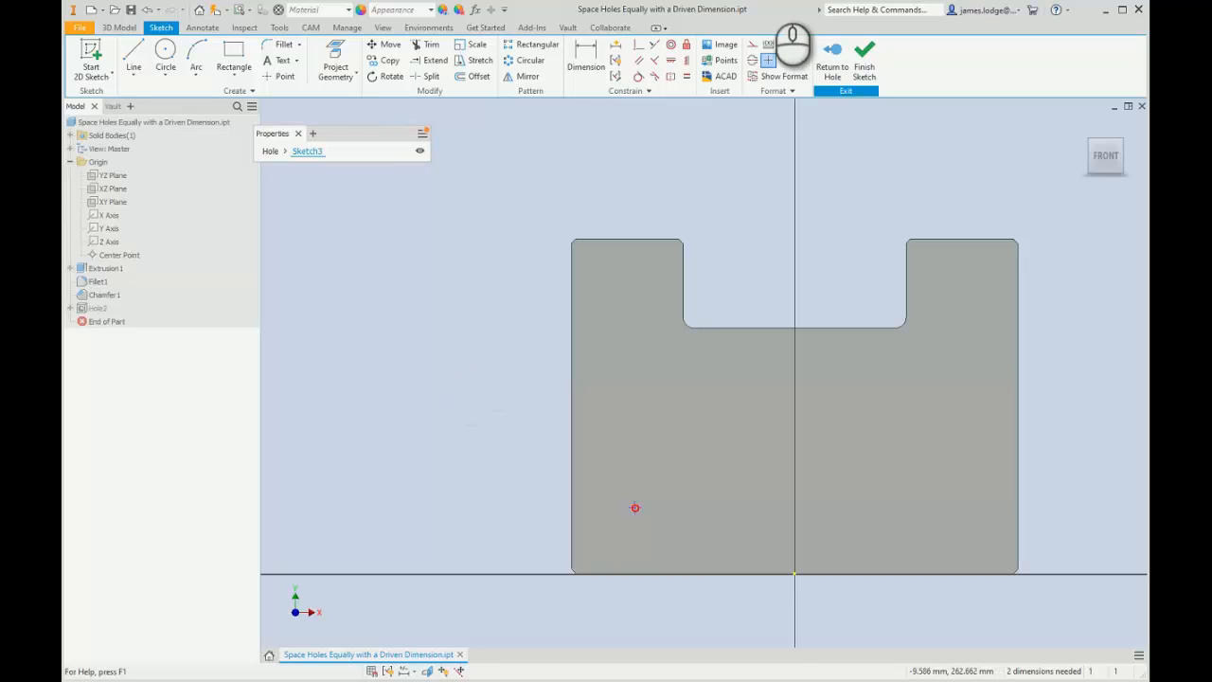
mouse_move(753, 47)
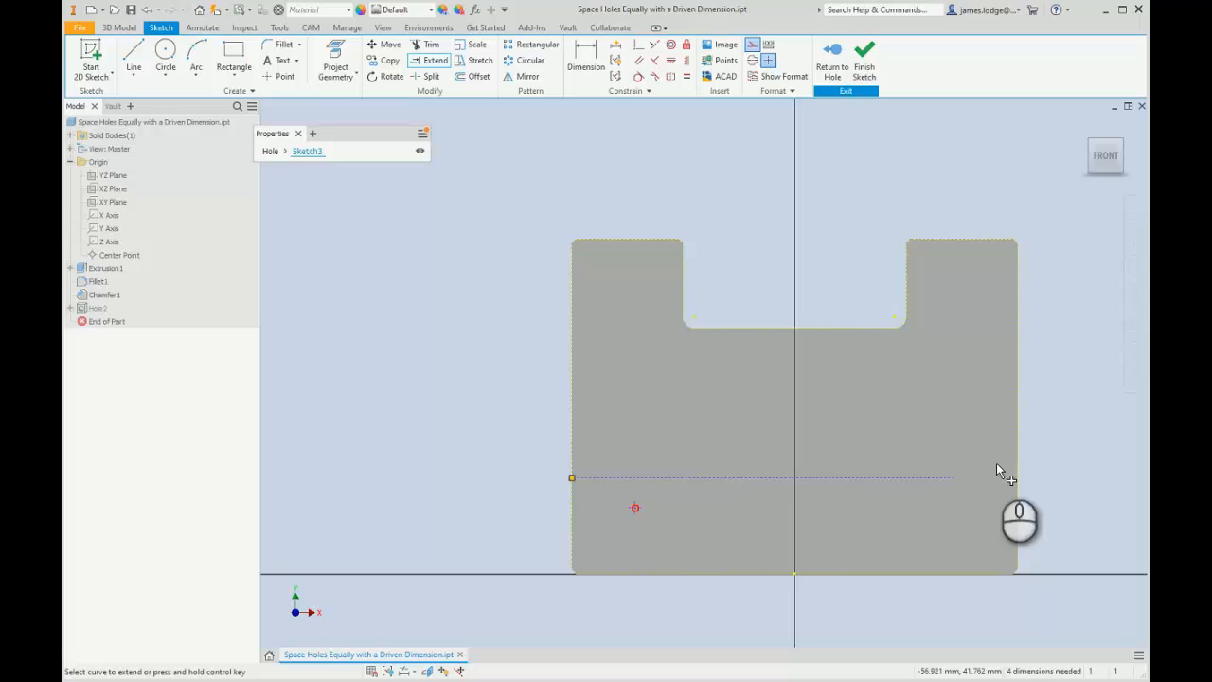
- End extending the horizontal construction line and begin dimensioning it 25 mm above the bottom edge
right_click(999, 471)
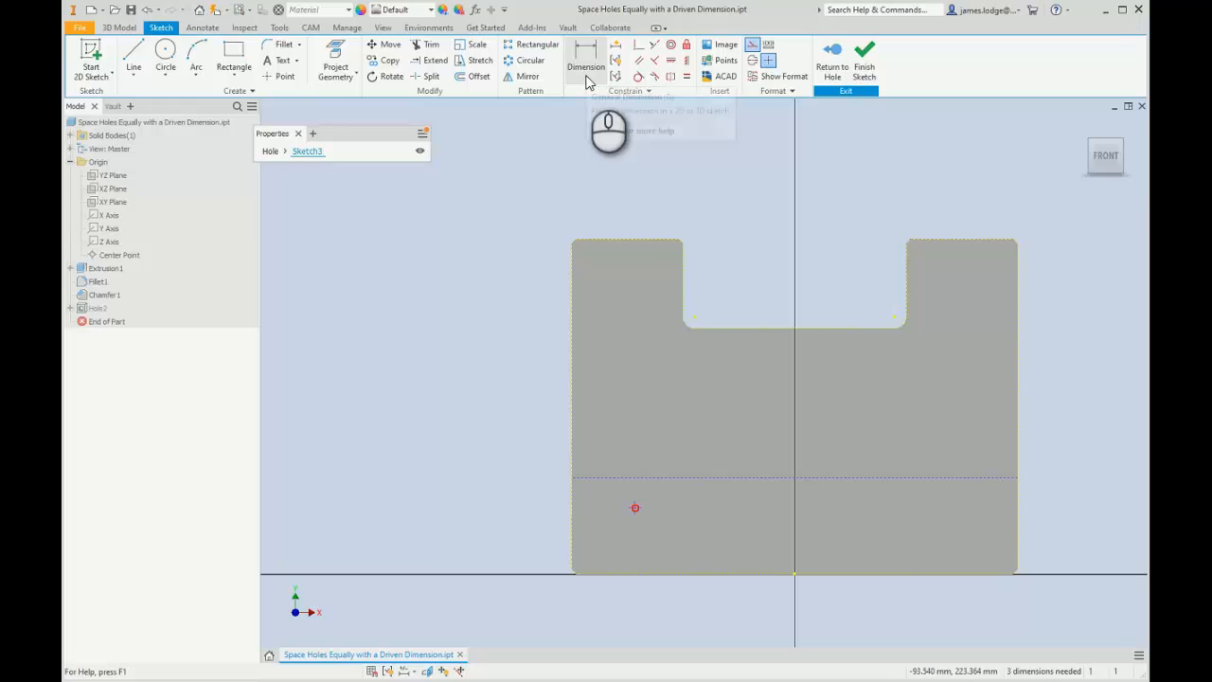
left_click(585, 62)
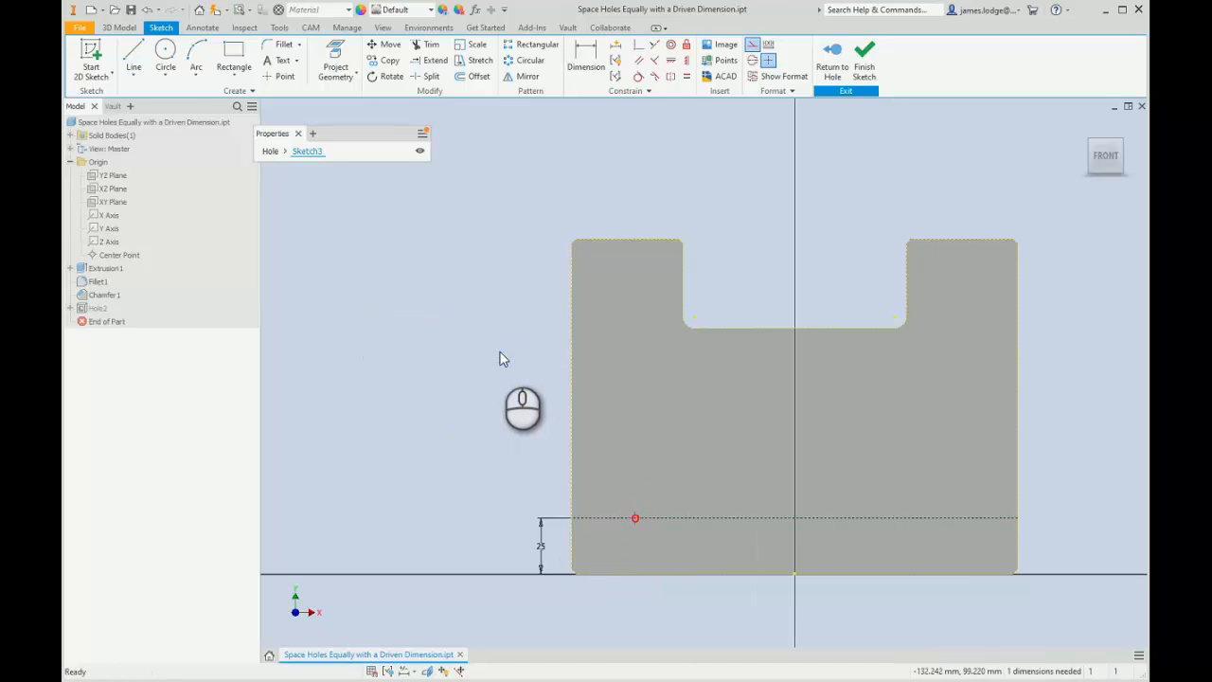
- Dimension the left hole point as OFFSET1=10 and a new right-edge point as OFFSET1
left_click(585, 60)
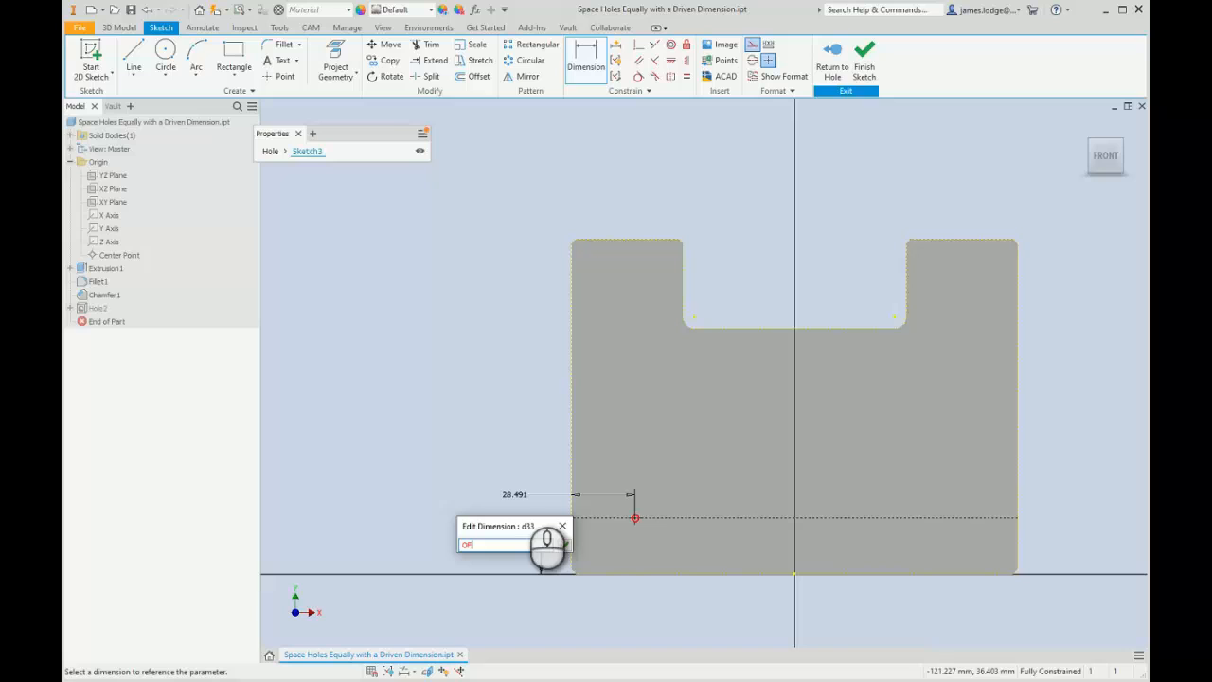
type("OFFSET1=")
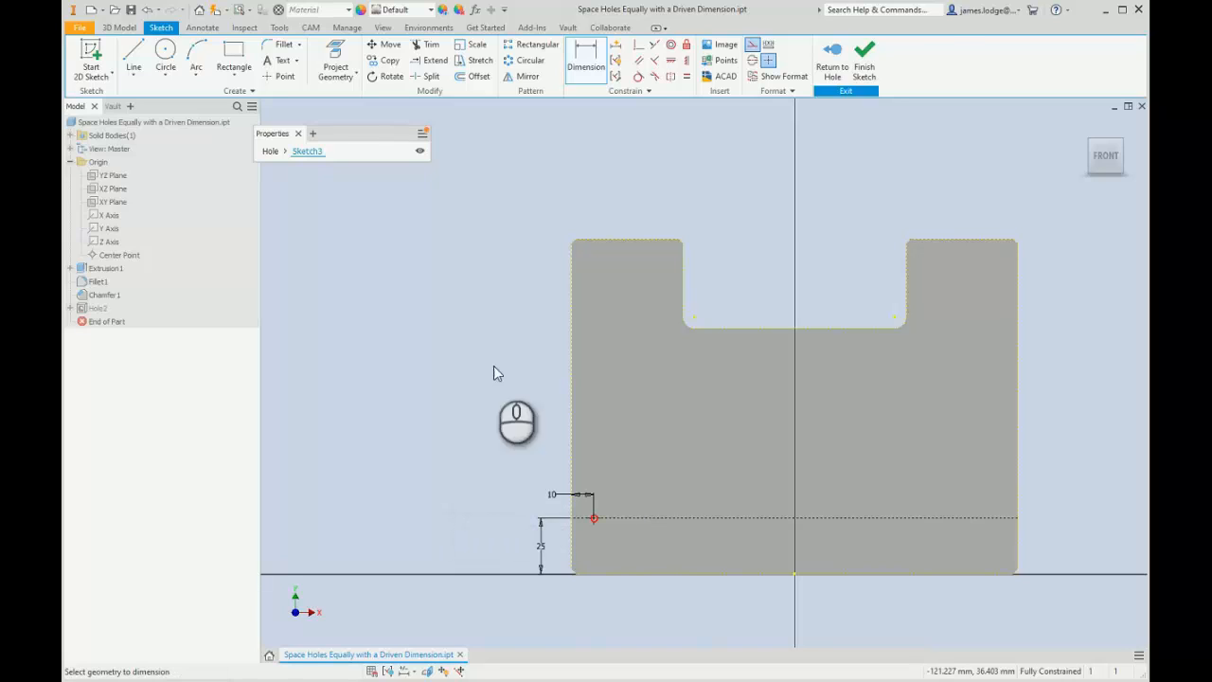
mouse_move(766, 319)
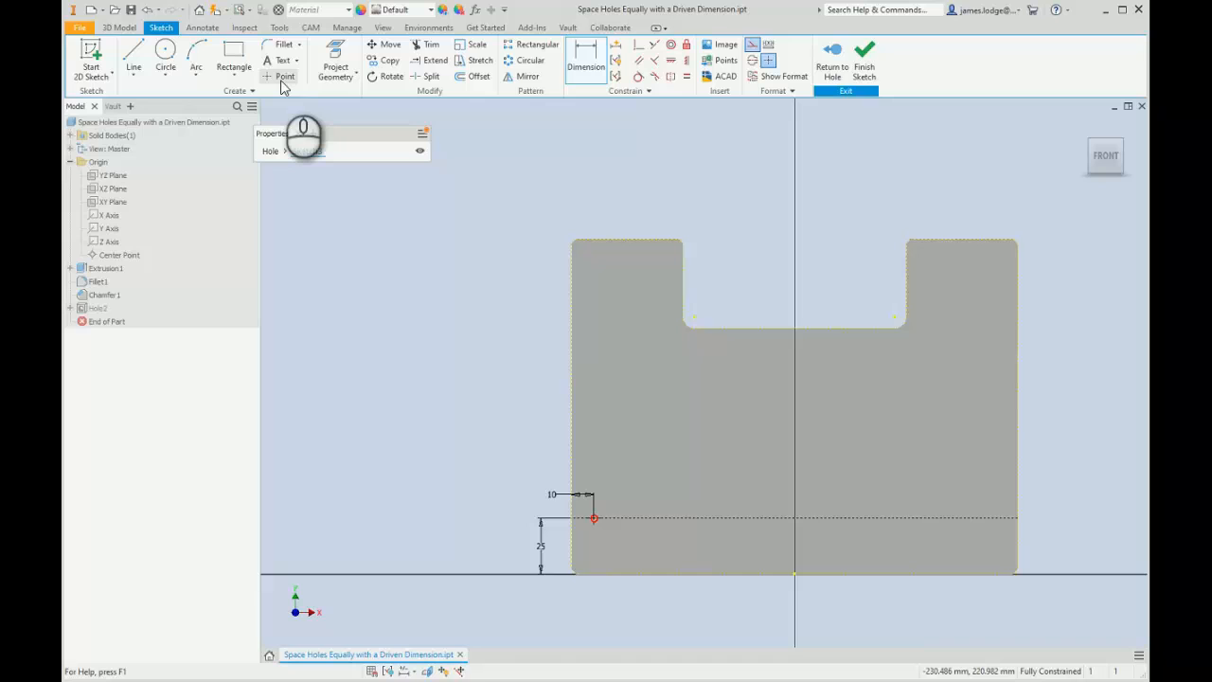
left_click(285, 77)
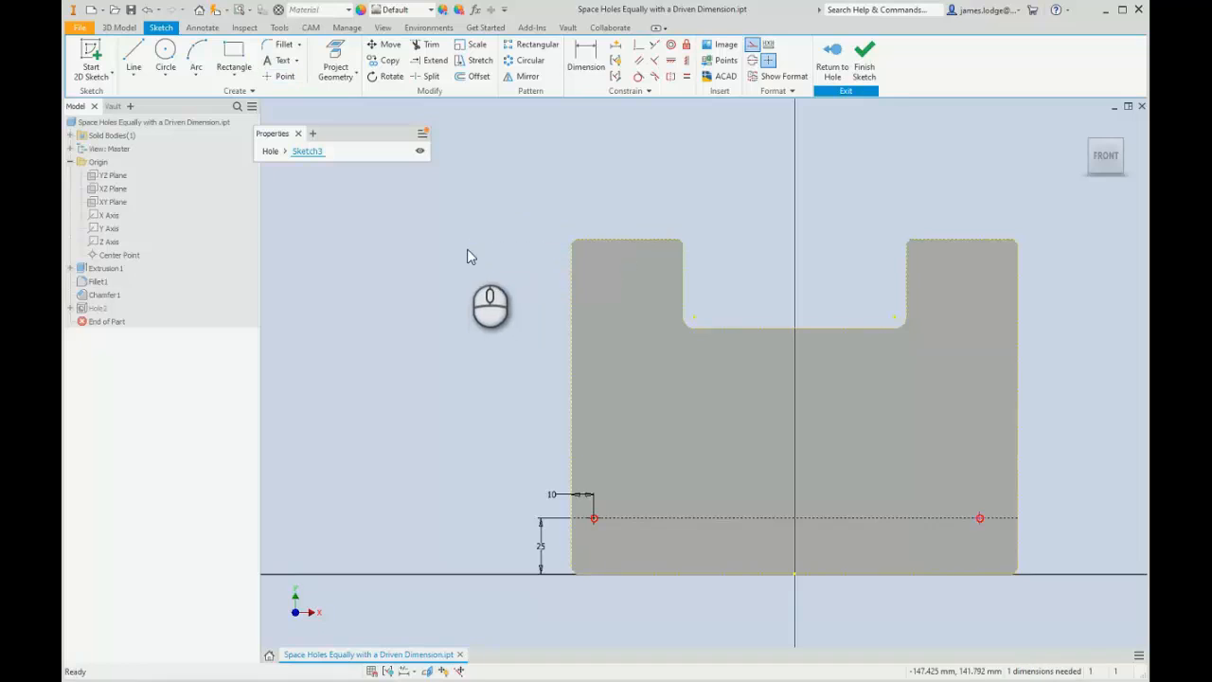
mouse_move(471, 254)
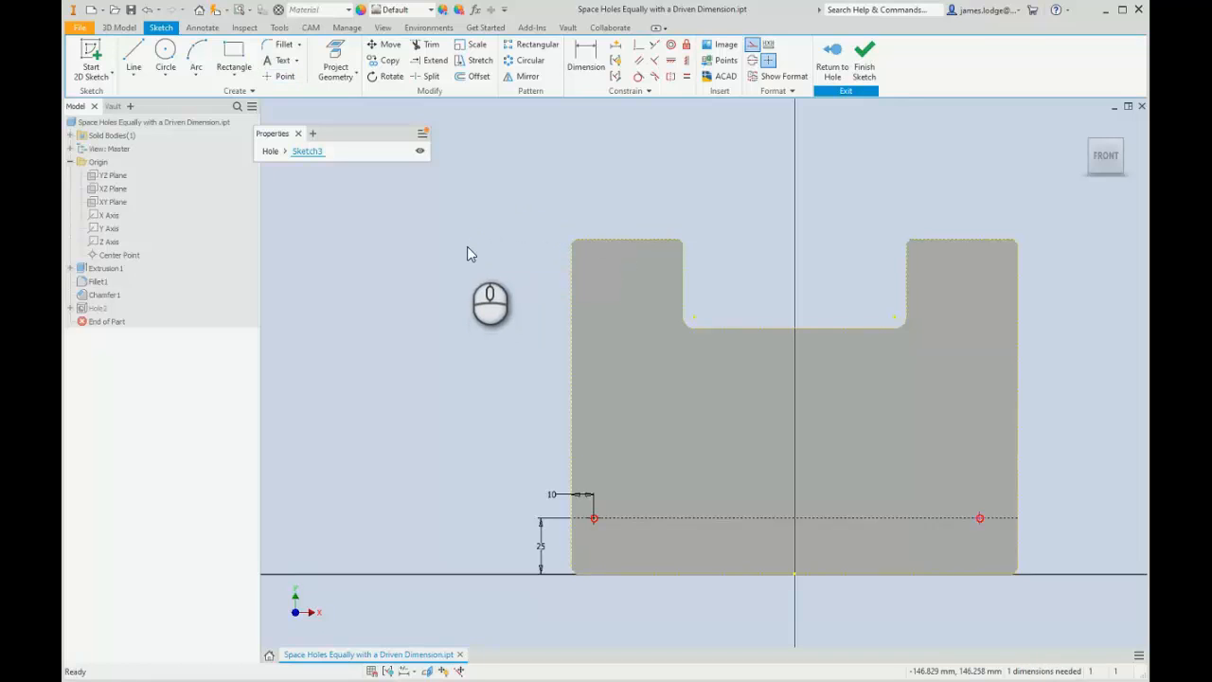
left_click(586, 59)
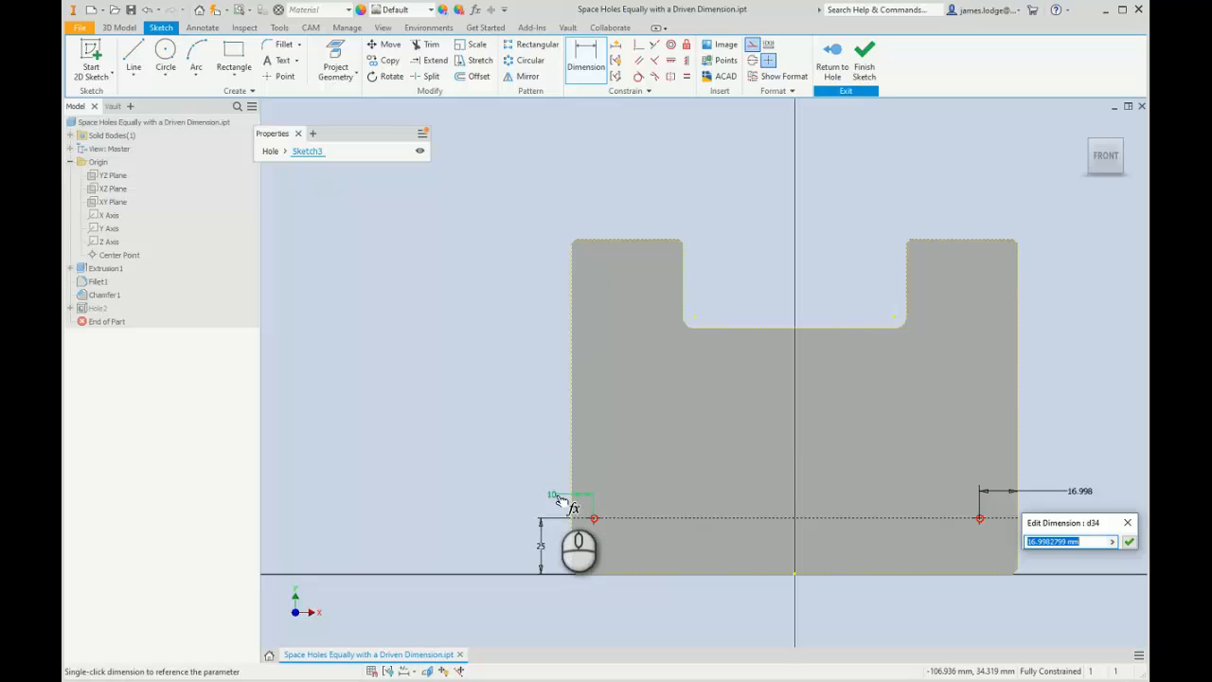
type("OFFSET1")
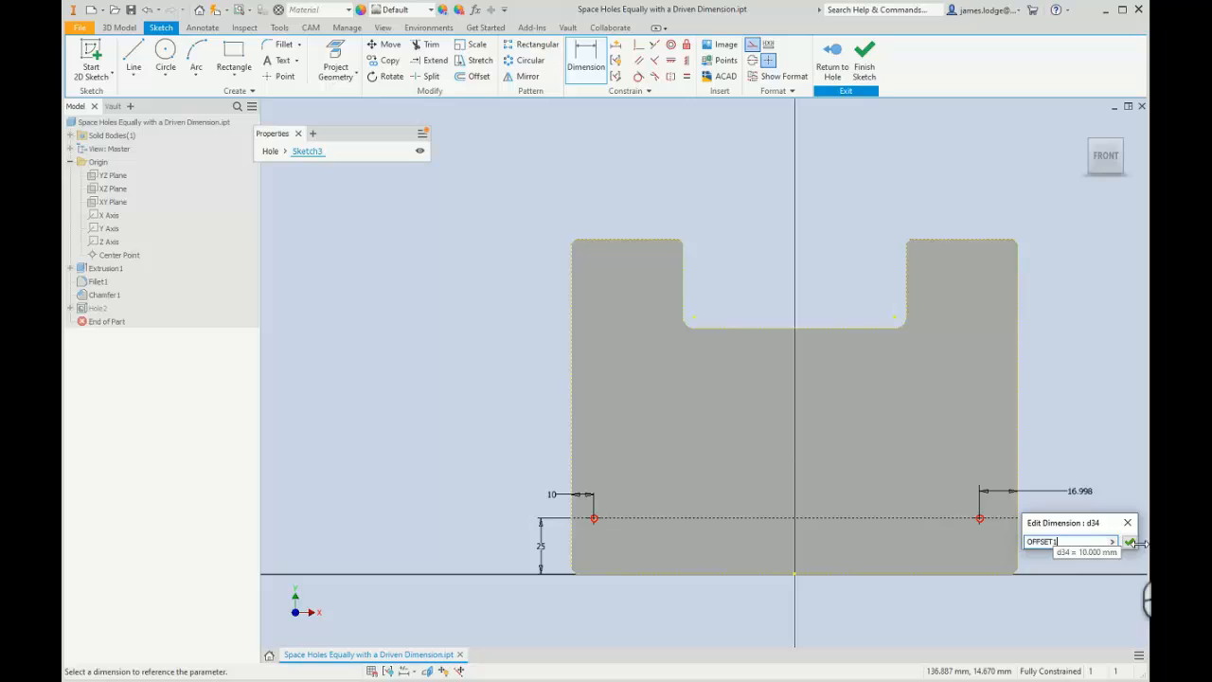
left_click(1129, 541)
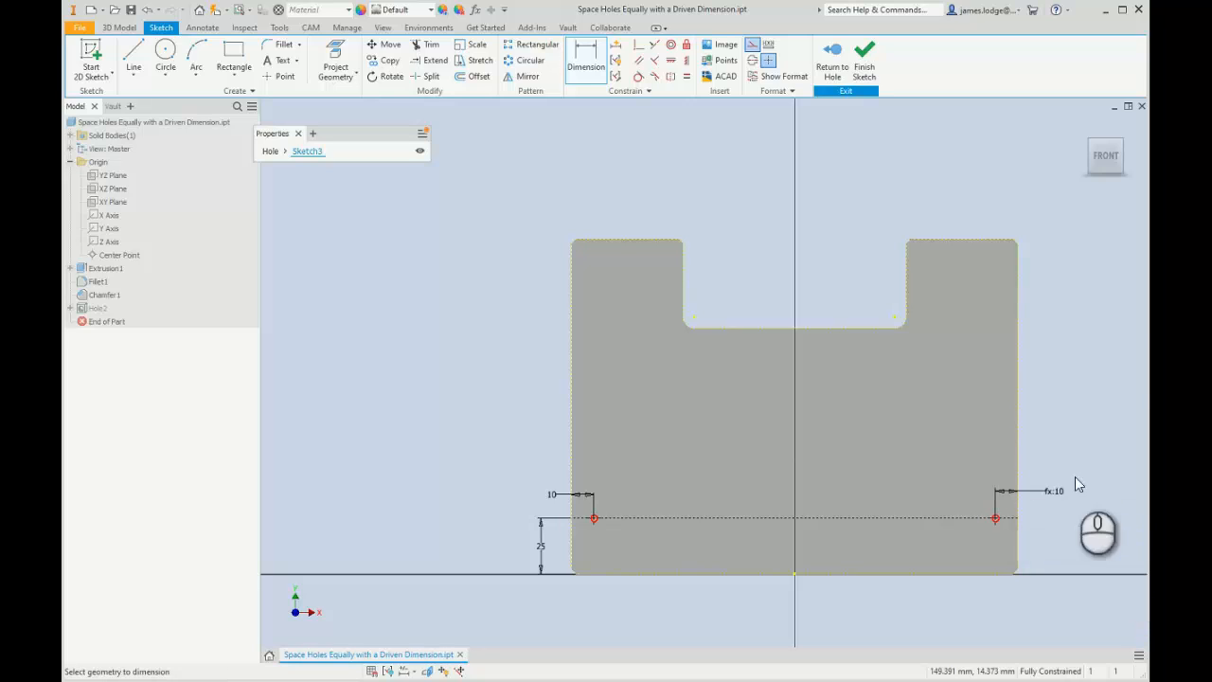
mouse_move(1072, 450)
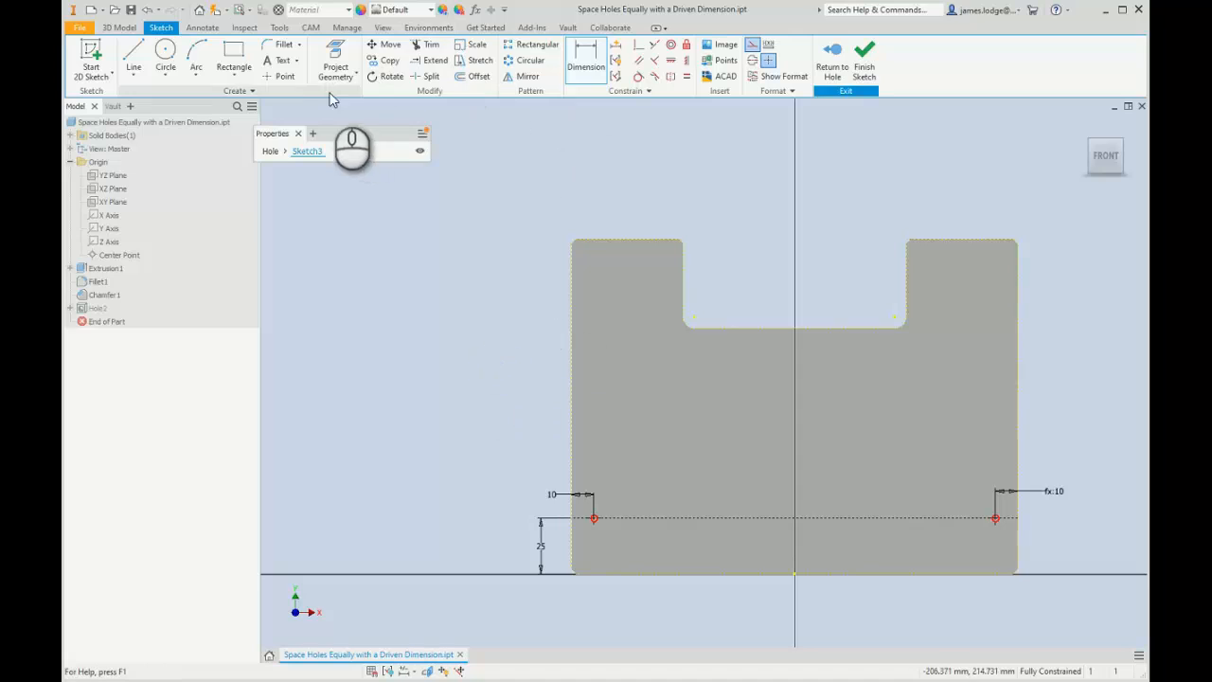
mouse_move(285, 76)
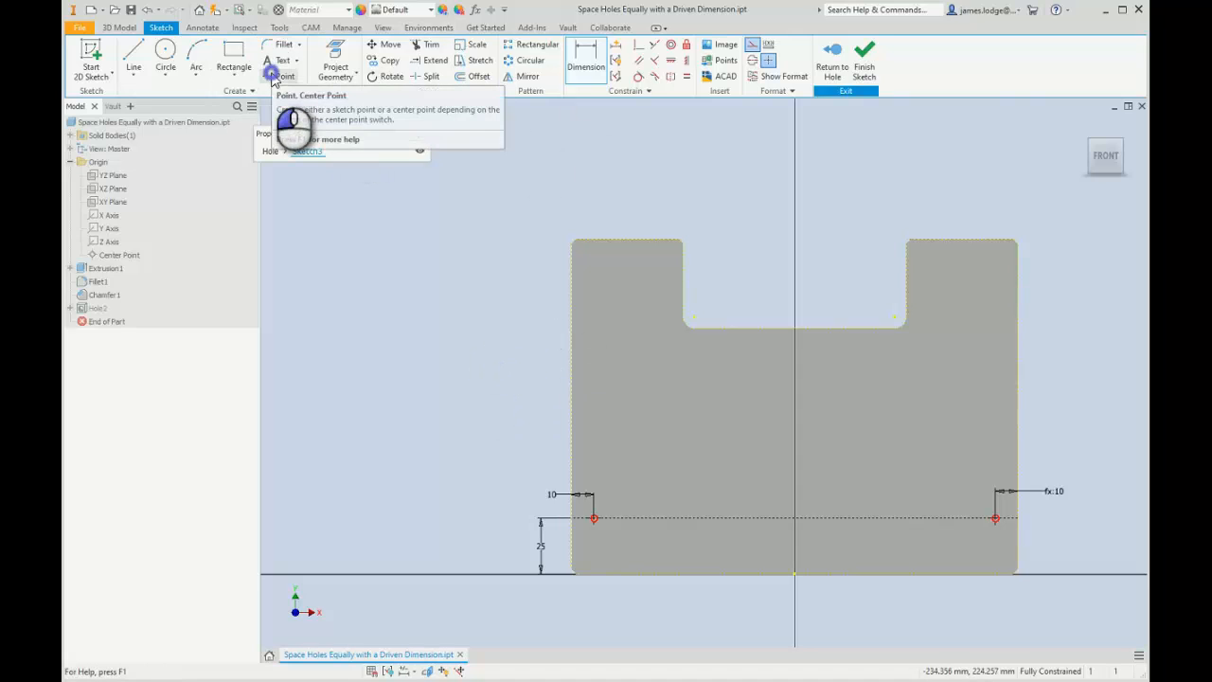
- Add four more hole points and constrain them coincident to the construction line
left_click(285, 75)
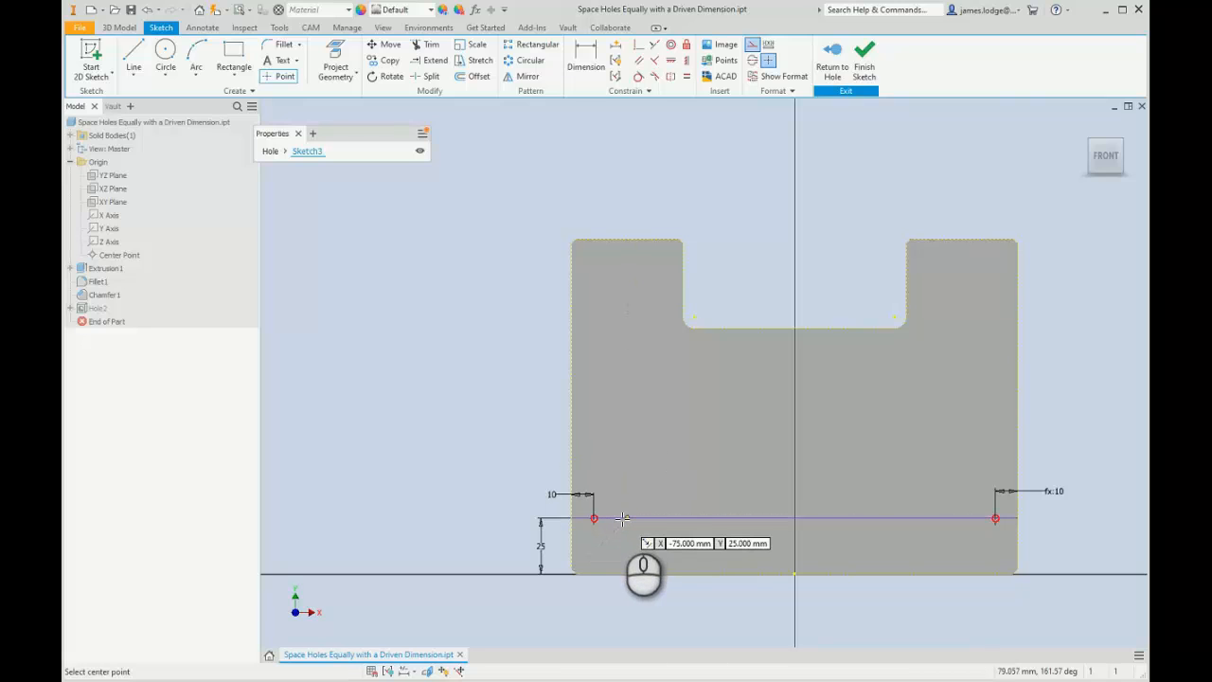
mouse_move(635, 518)
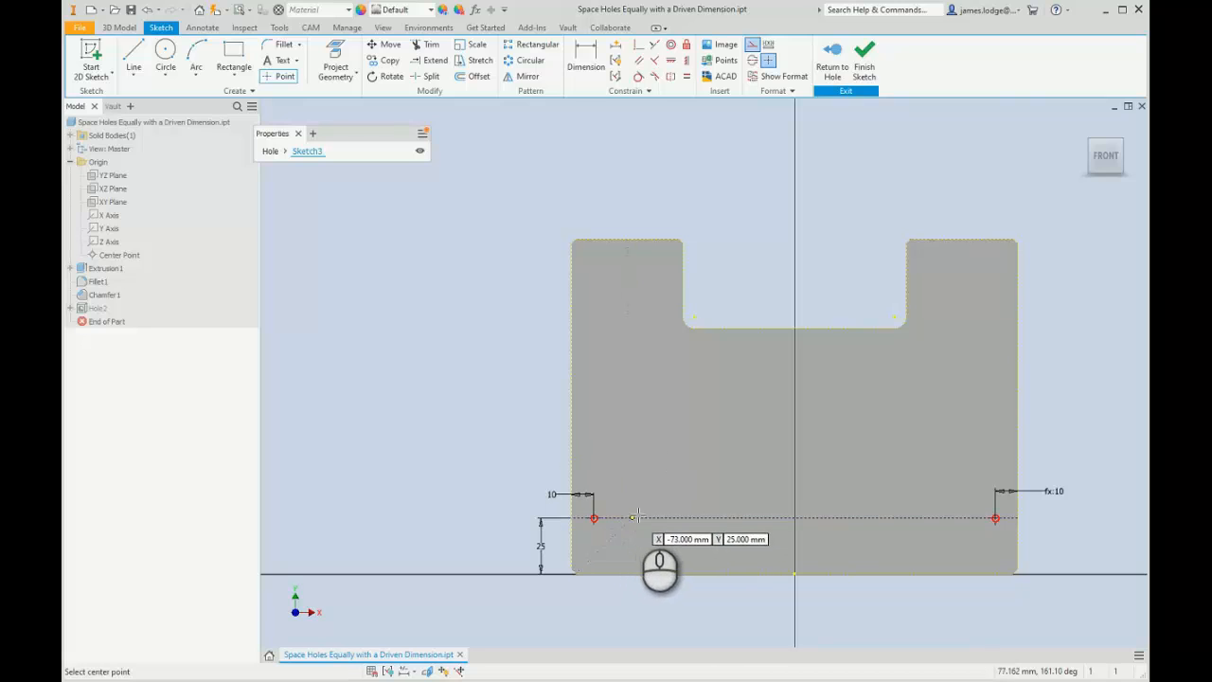
mouse_move(641, 474)
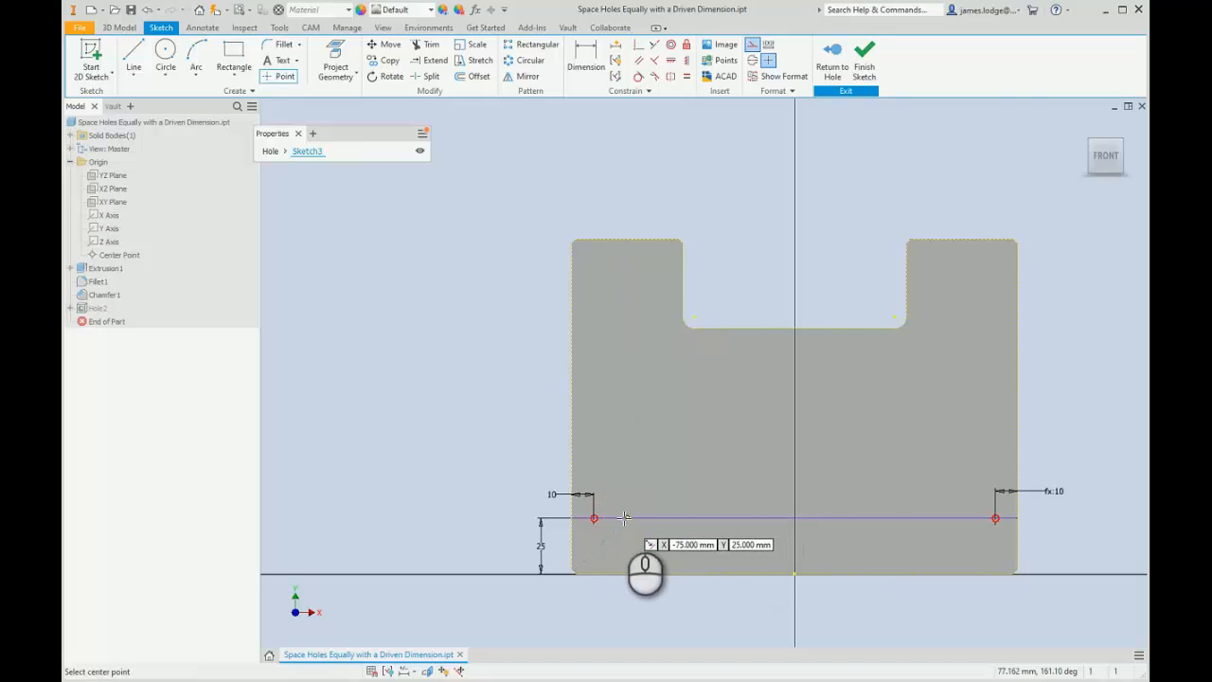
mouse_move(630, 493)
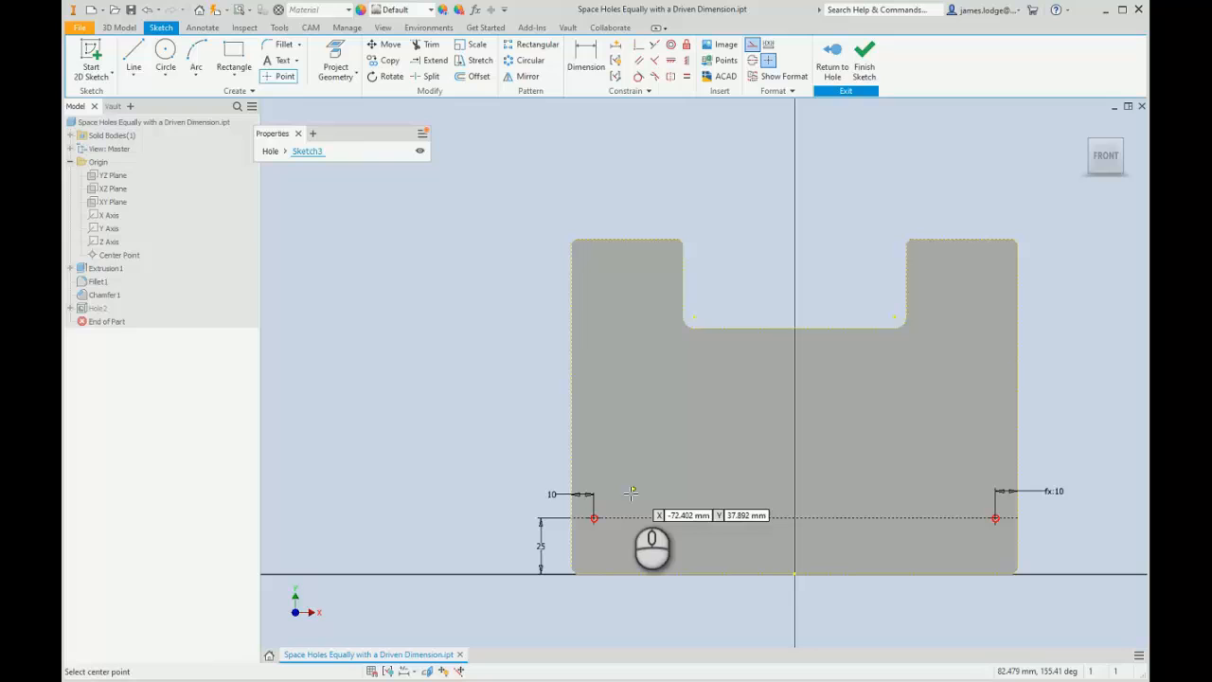
left_click(729, 485)
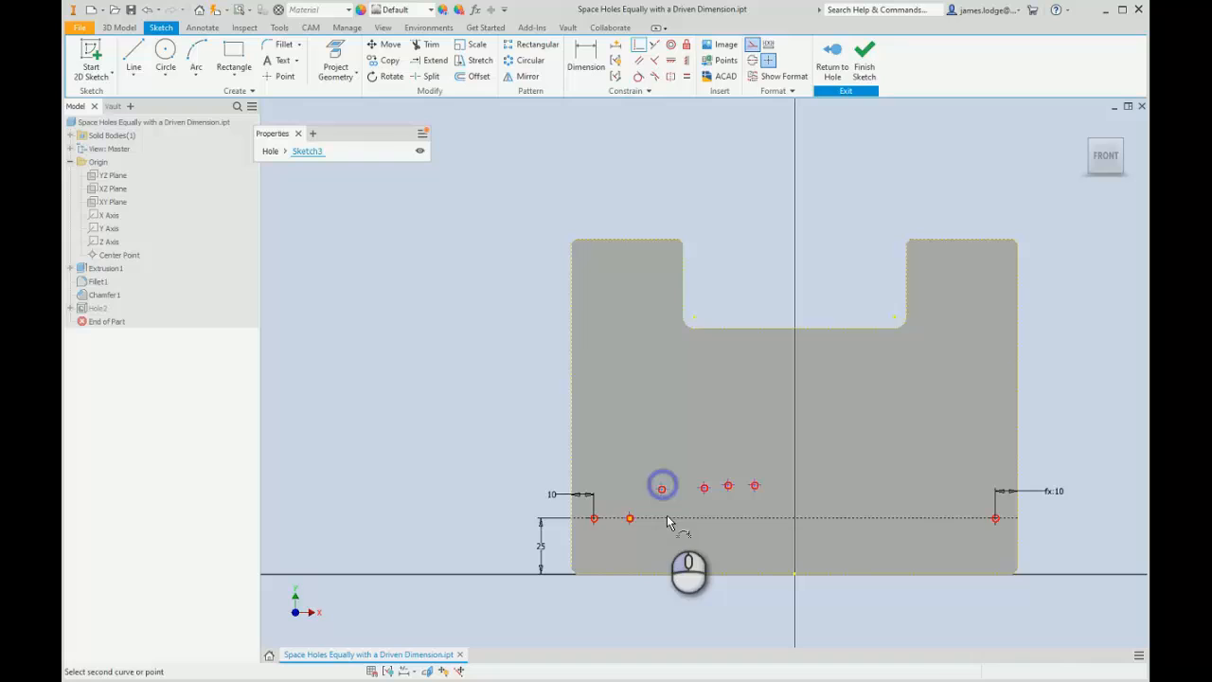
left_click(663, 486)
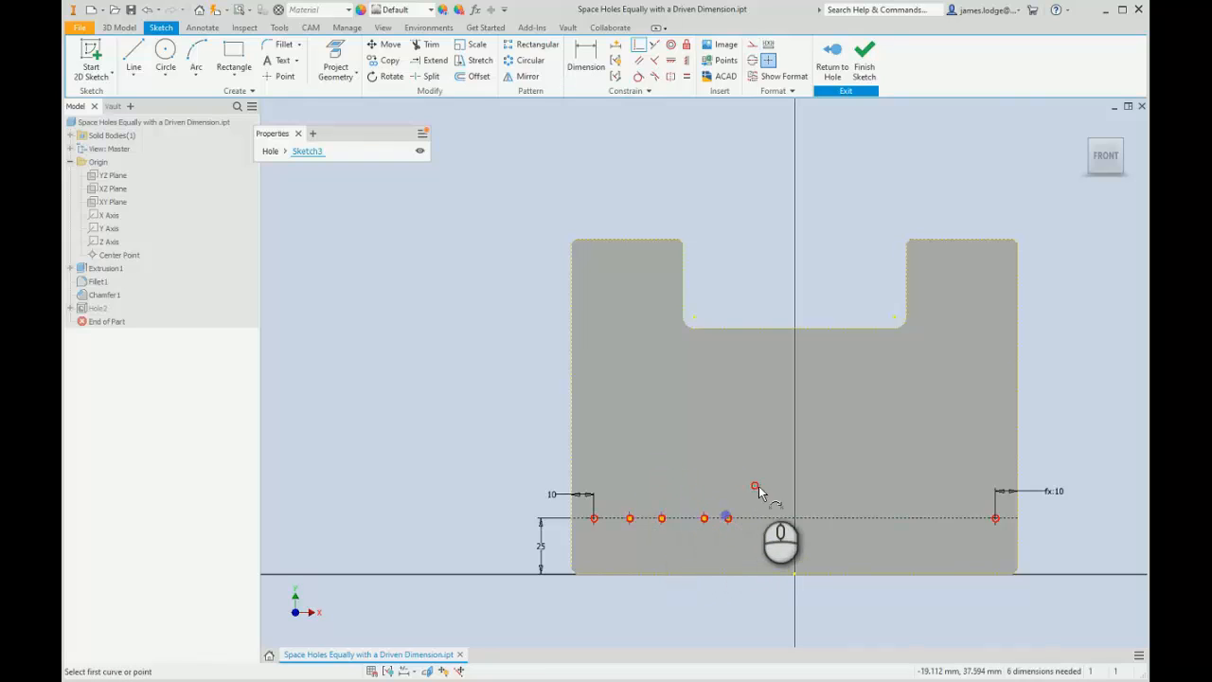
right_click(756, 486)
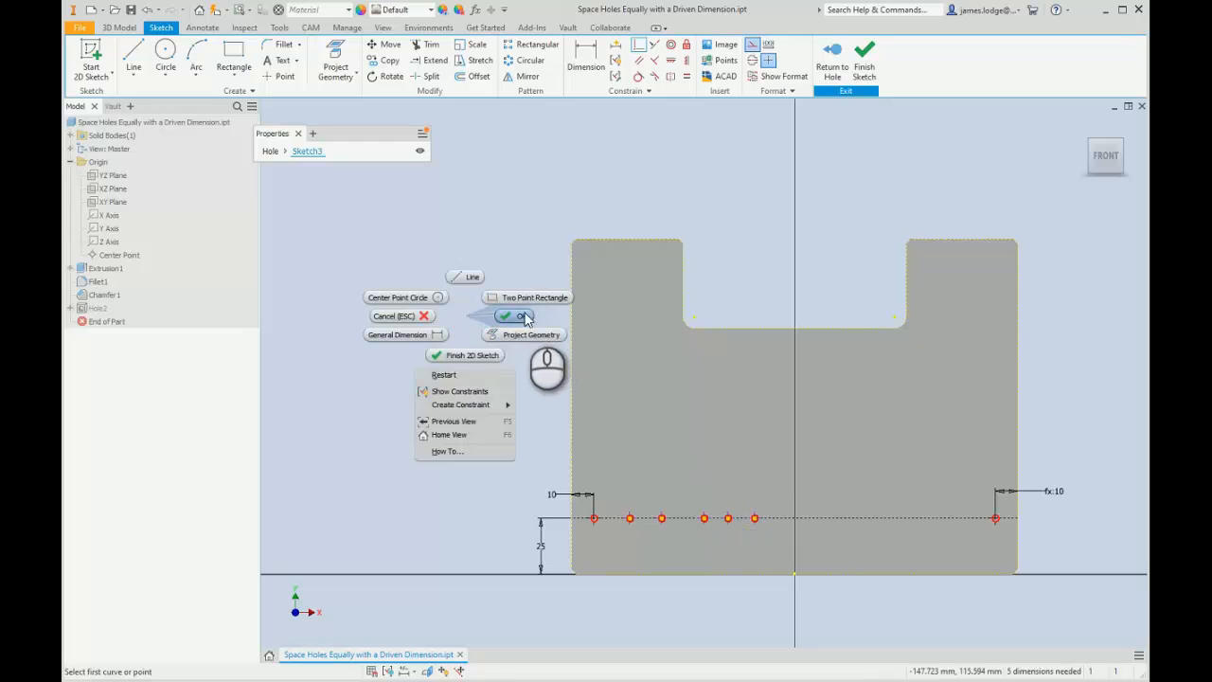
left_click(514, 315)
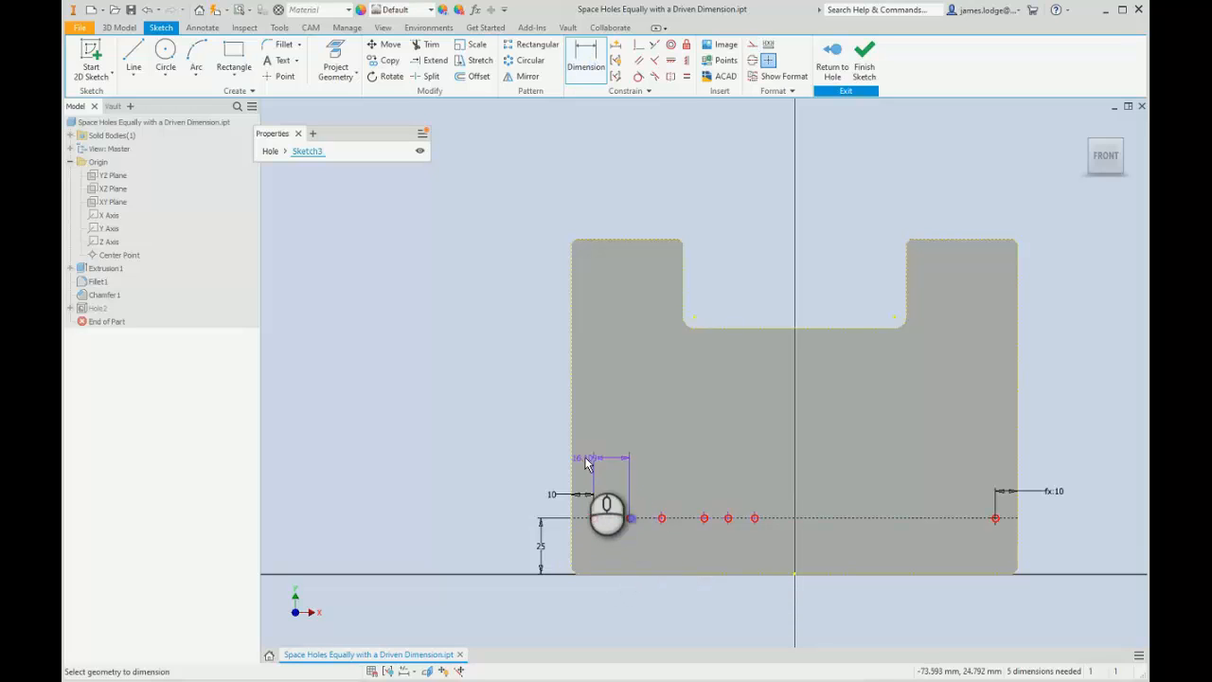
- Dimension the spacing between neighbouring hole points, accepting each measured value
left_click(588, 460)
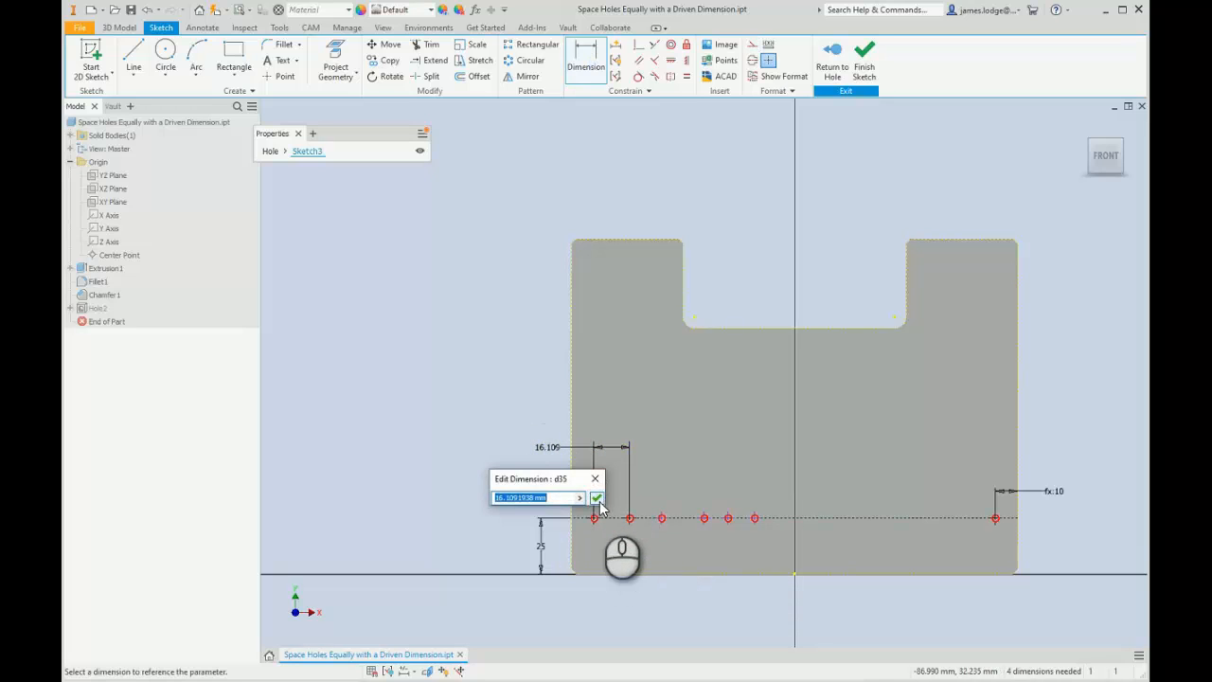
left_click(596, 498)
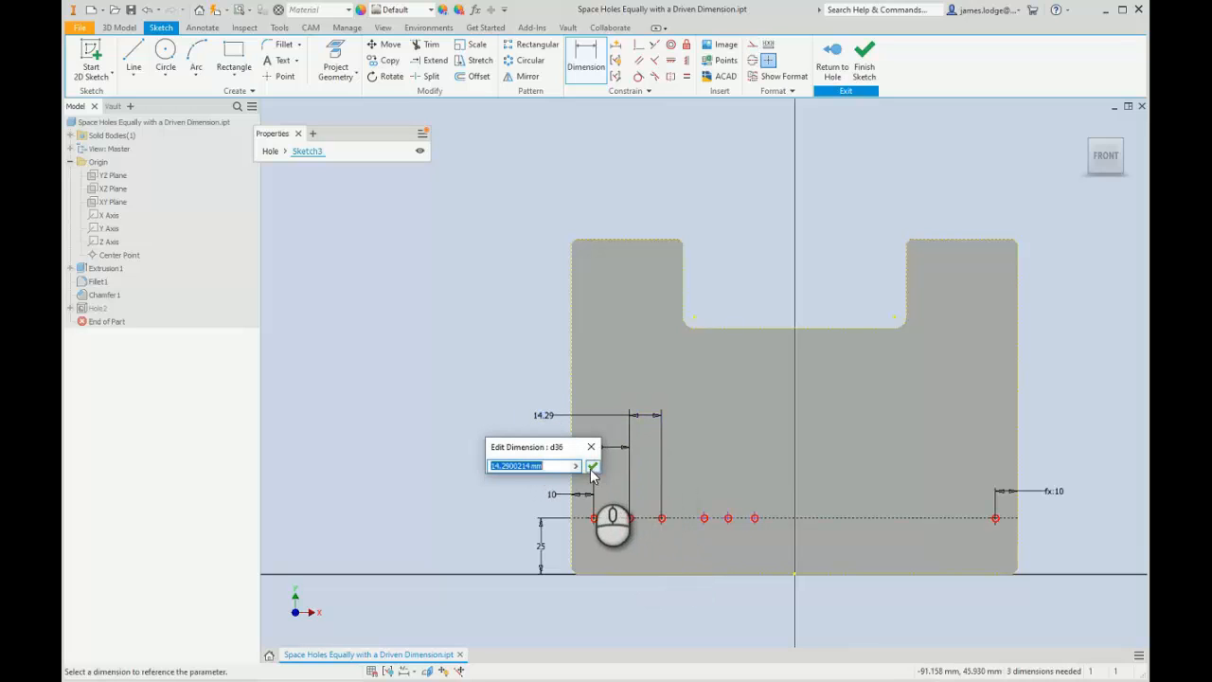
left_click(591, 466)
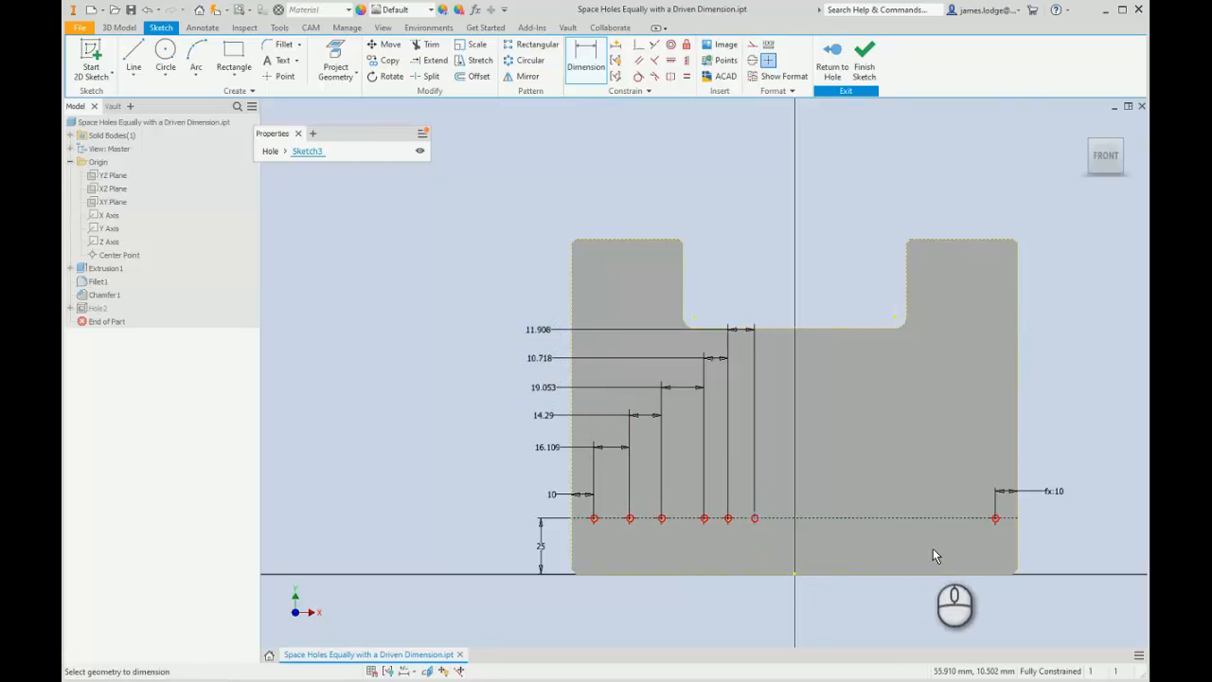
- Add a driven 107.922 reference dimension from the last intermediate point to the right point
left_click(995, 517)
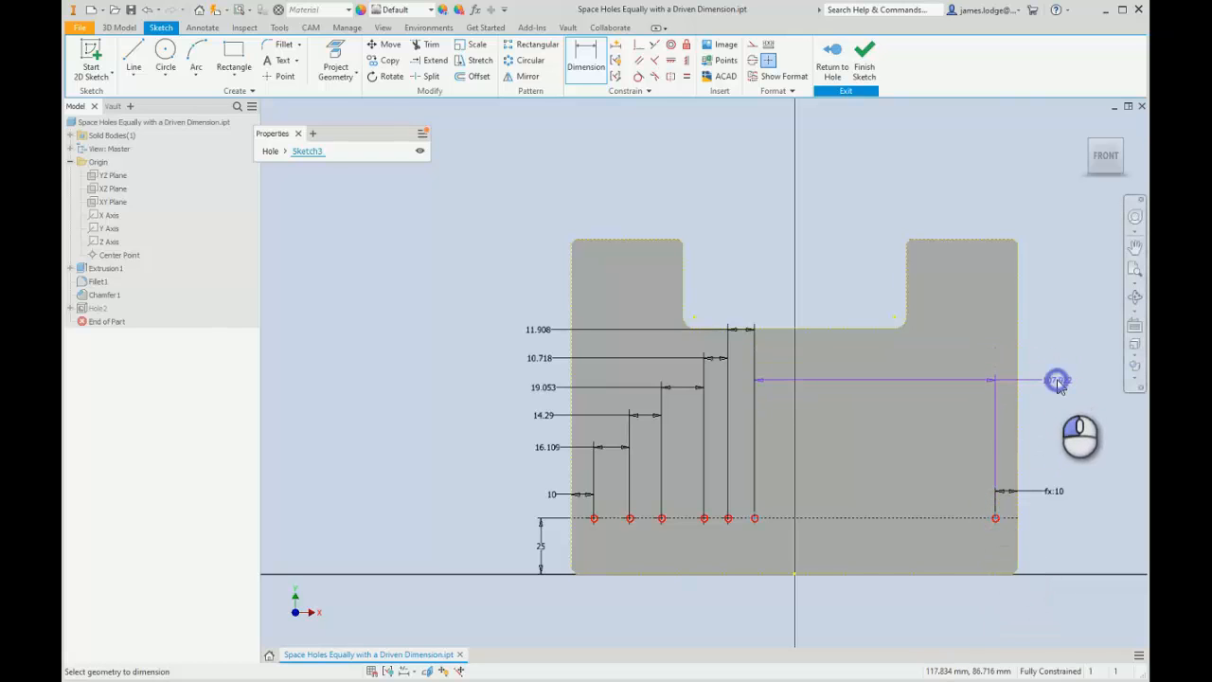
left_click(1057, 380)
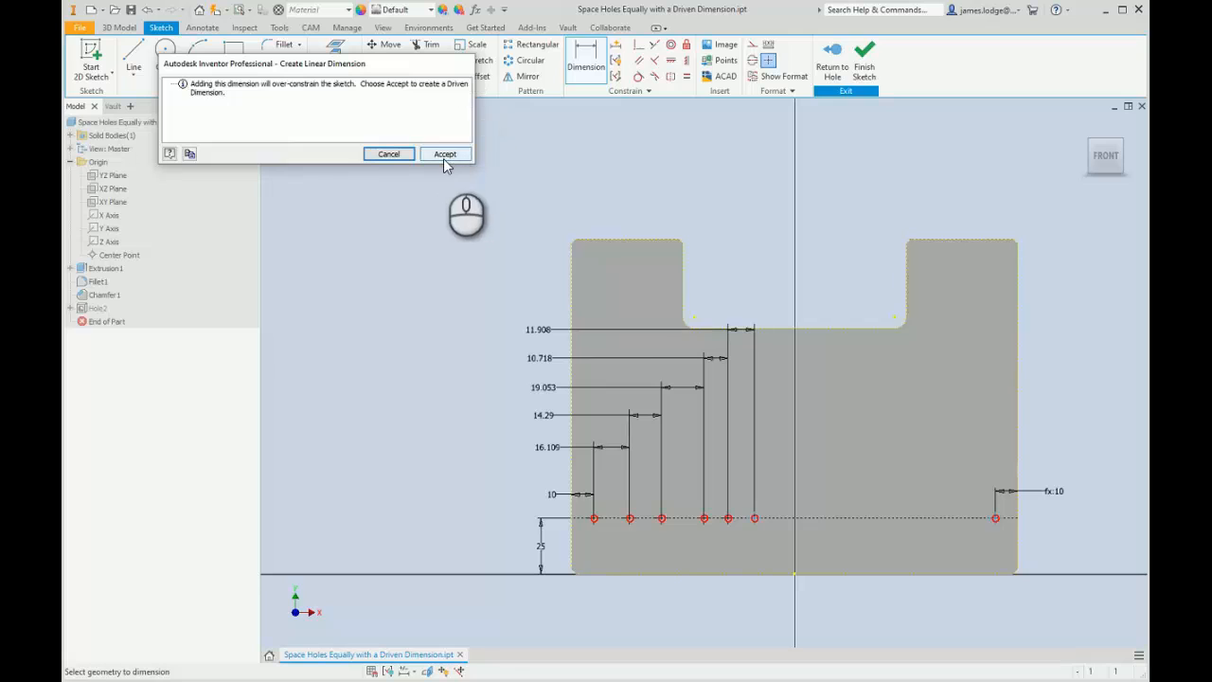
left_click(444, 154)
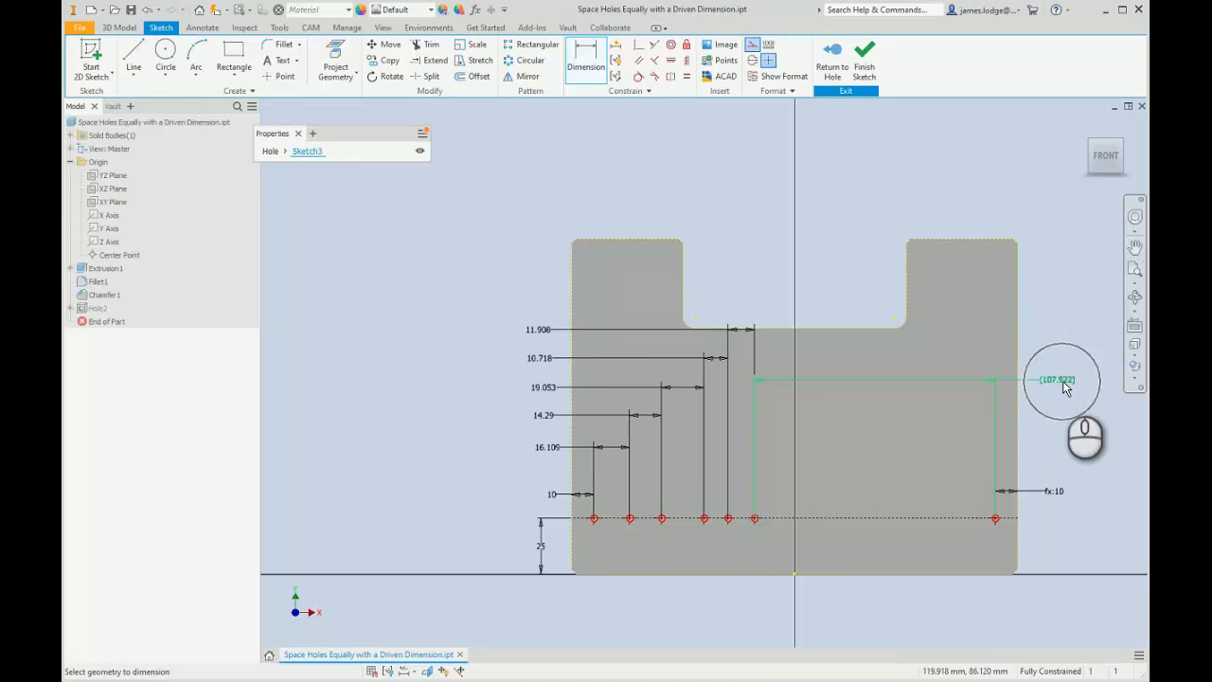
left_click(1061, 380)
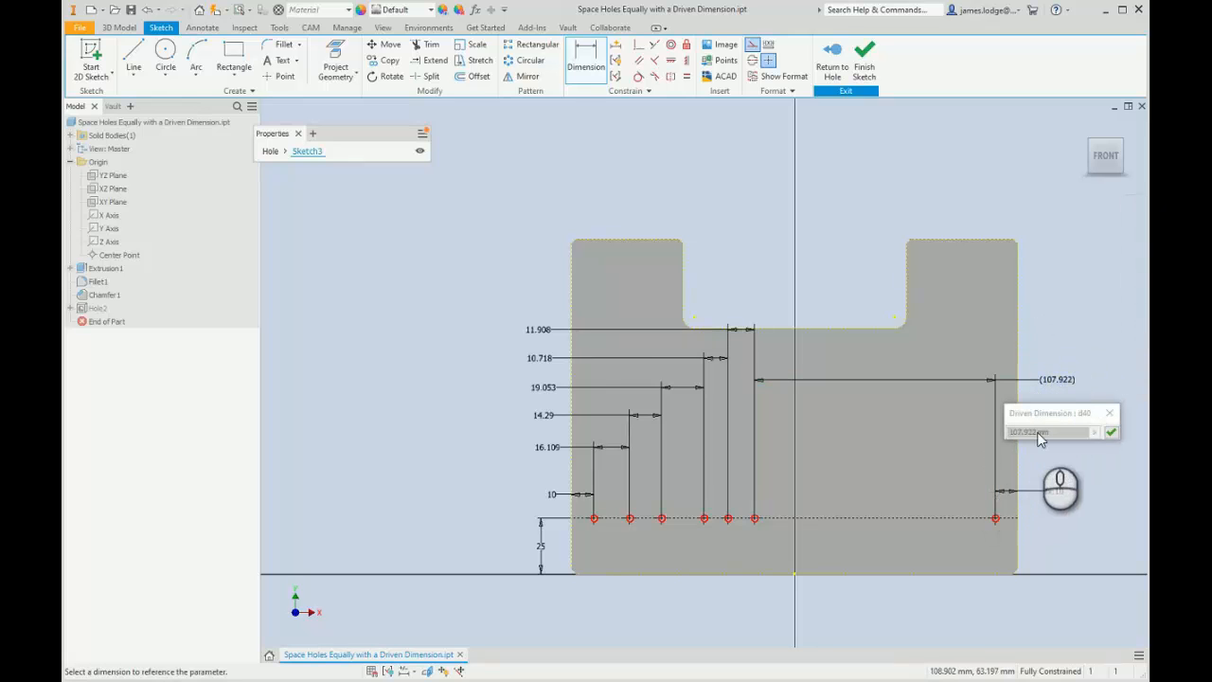
left_click(1111, 413)
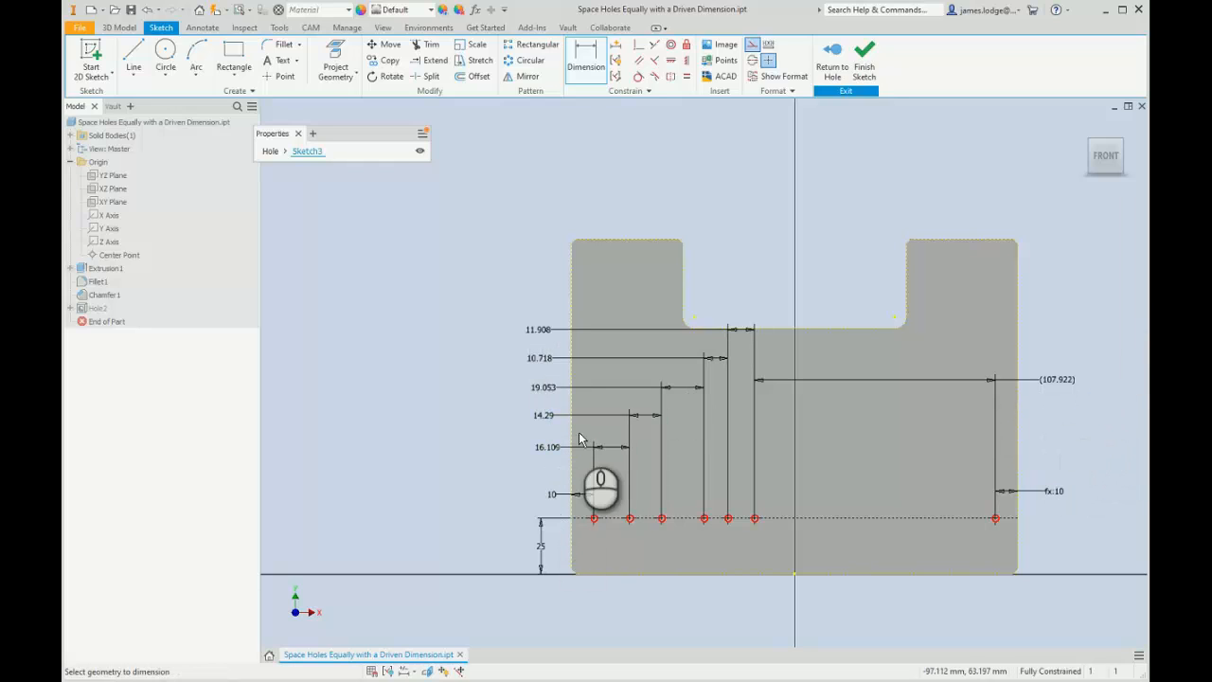
mouse_move(597, 433)
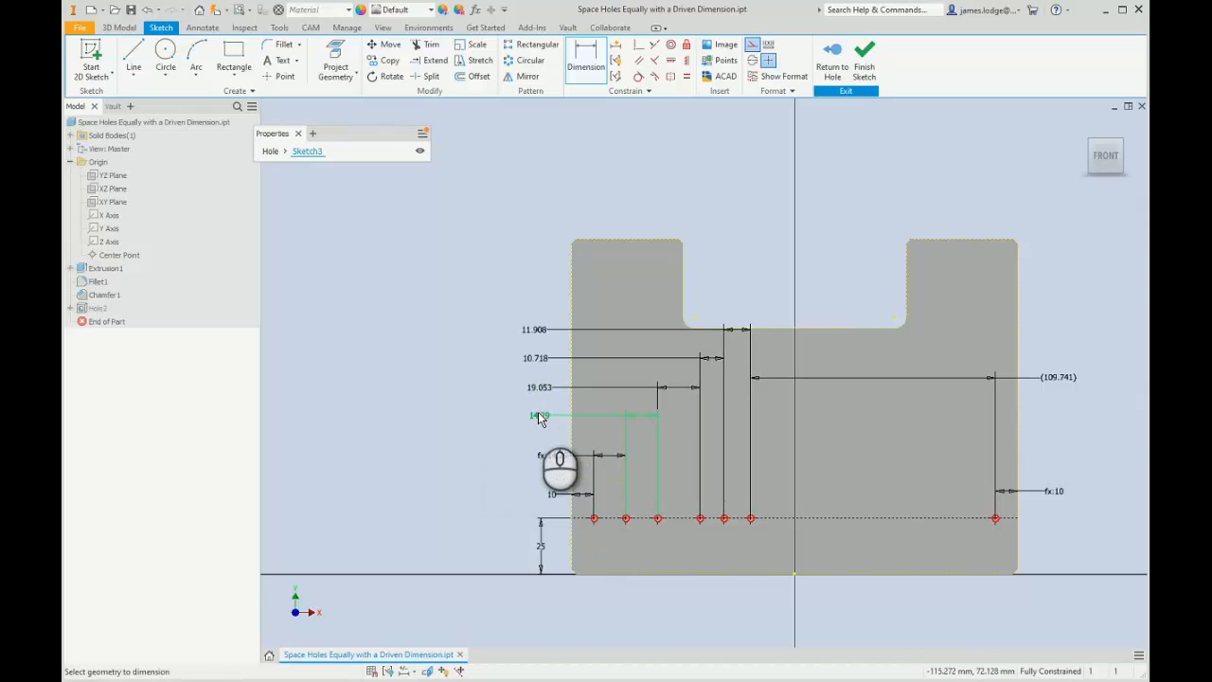
- Link the spacing dimensions to the first spacing's parameter, spacing the hole centres 30 apart
double_click(539, 416)
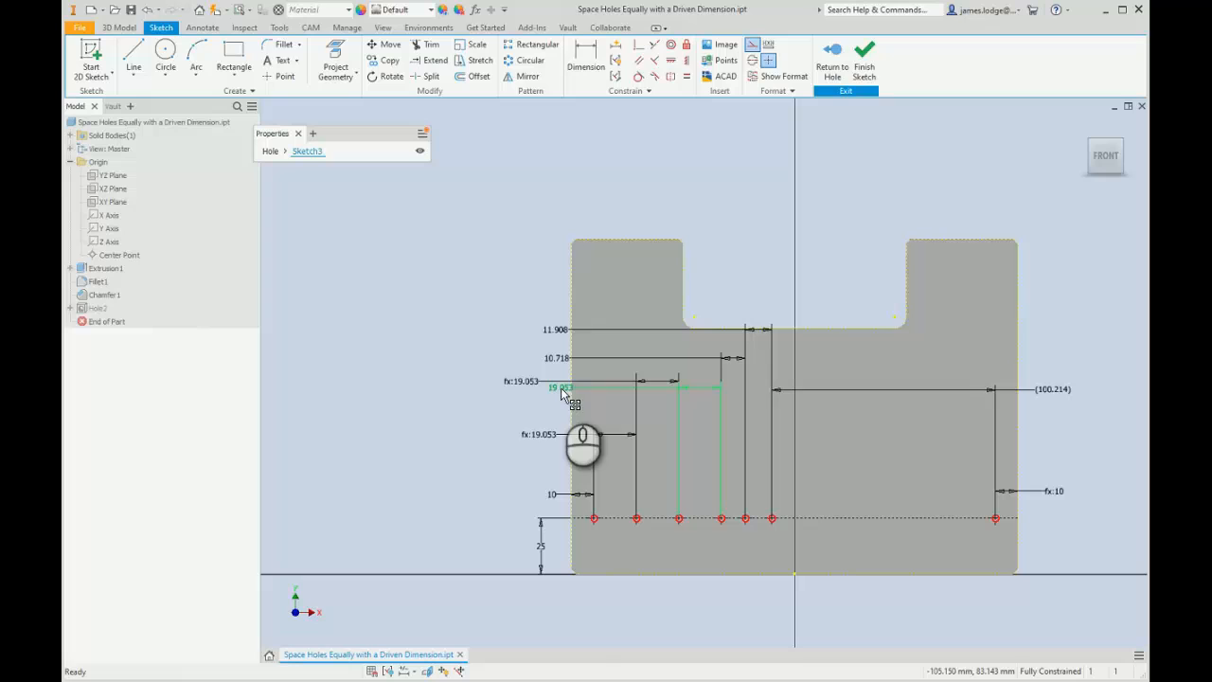
left_click(565, 388)
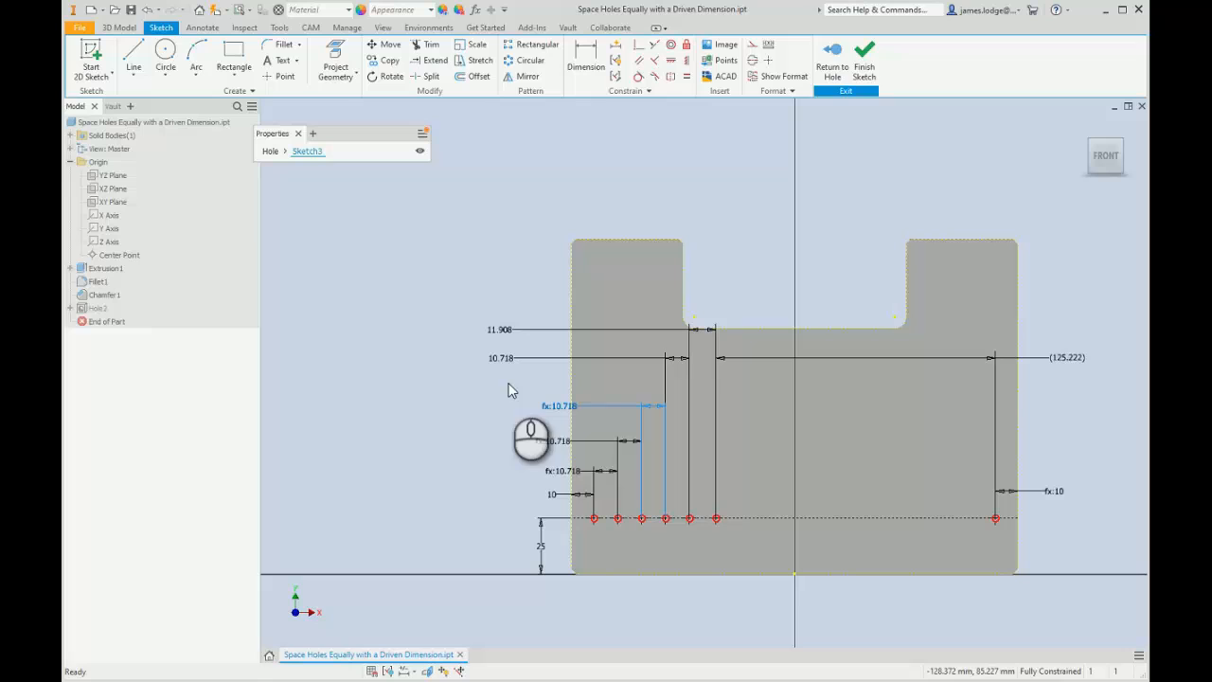
mouse_move(502, 400)
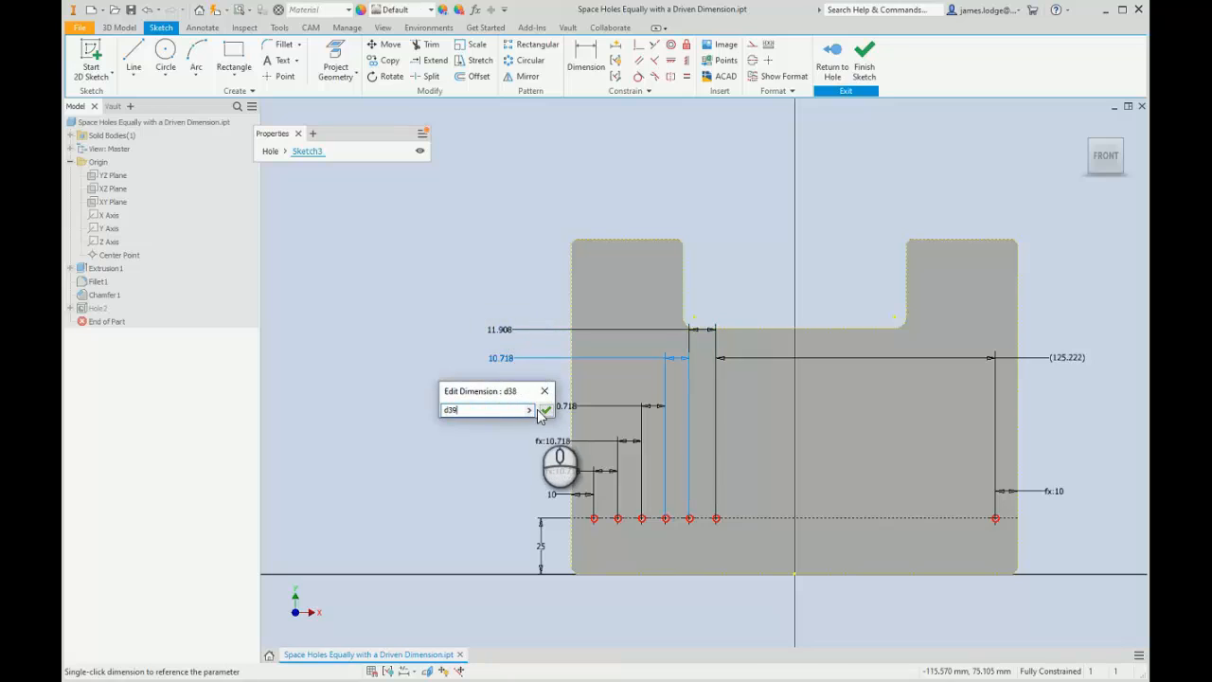
left_click(545, 409)
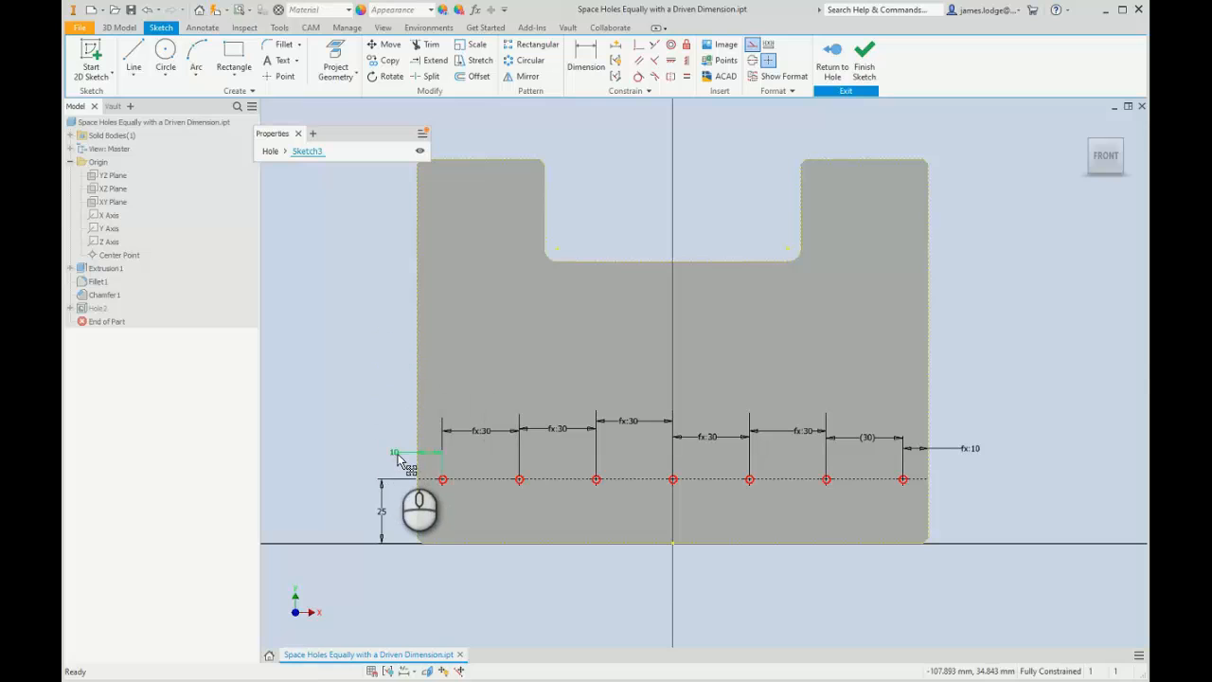
double_click(395, 451)
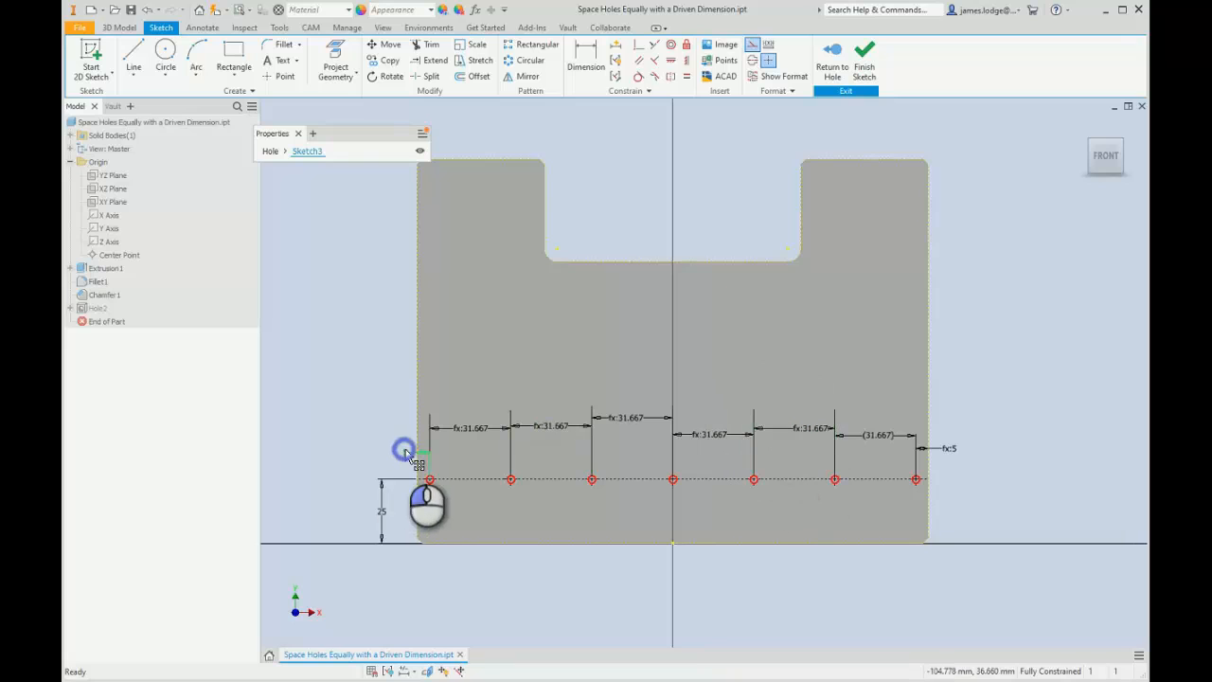
double_click(393, 451)
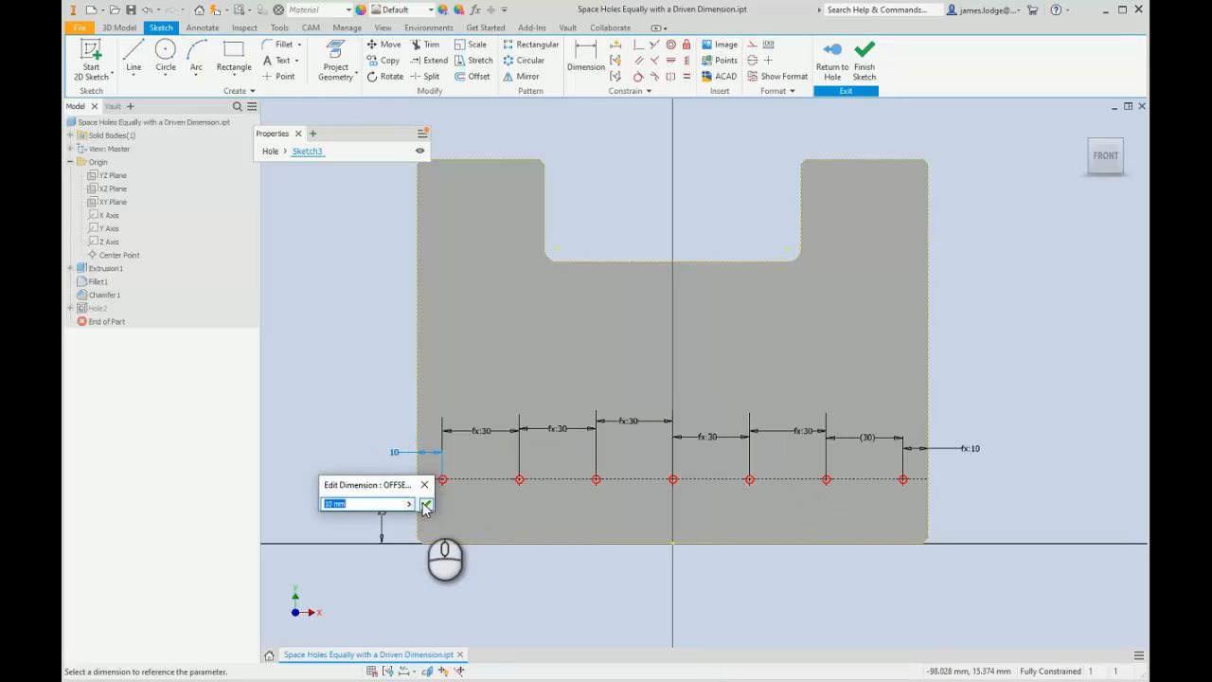
left_click(425, 504)
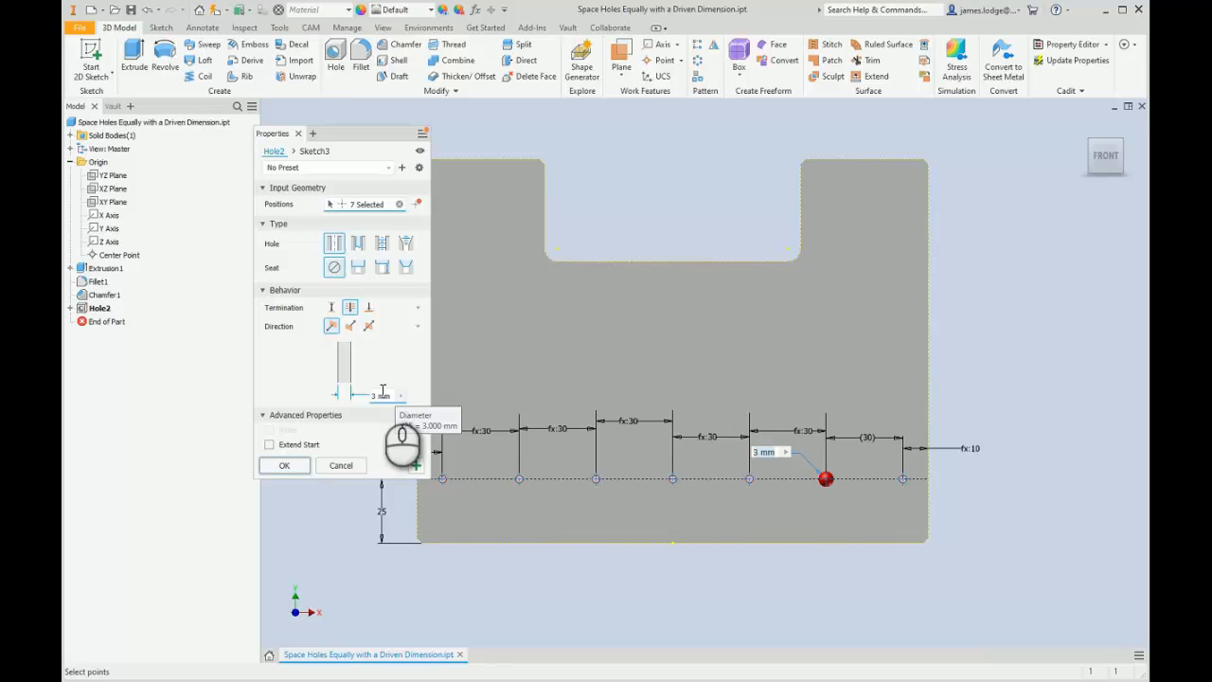
- Cut seven 3 mm diameter holes through the plate at the sketch points
left_click(284, 465)
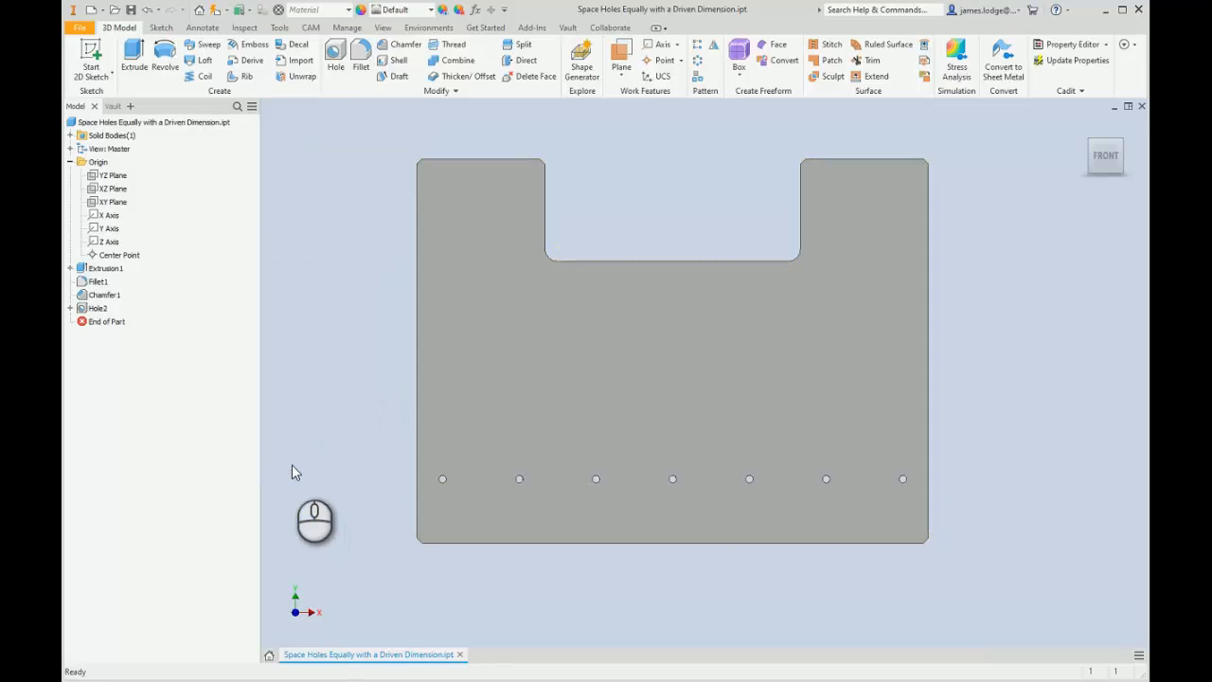